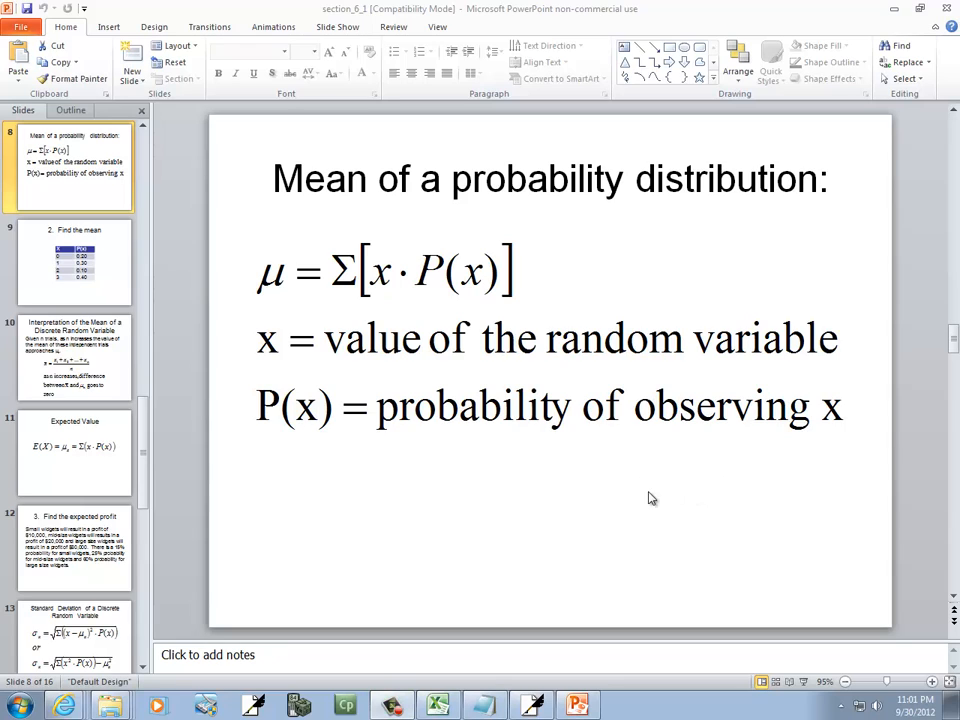
mouse_move(572, 518)
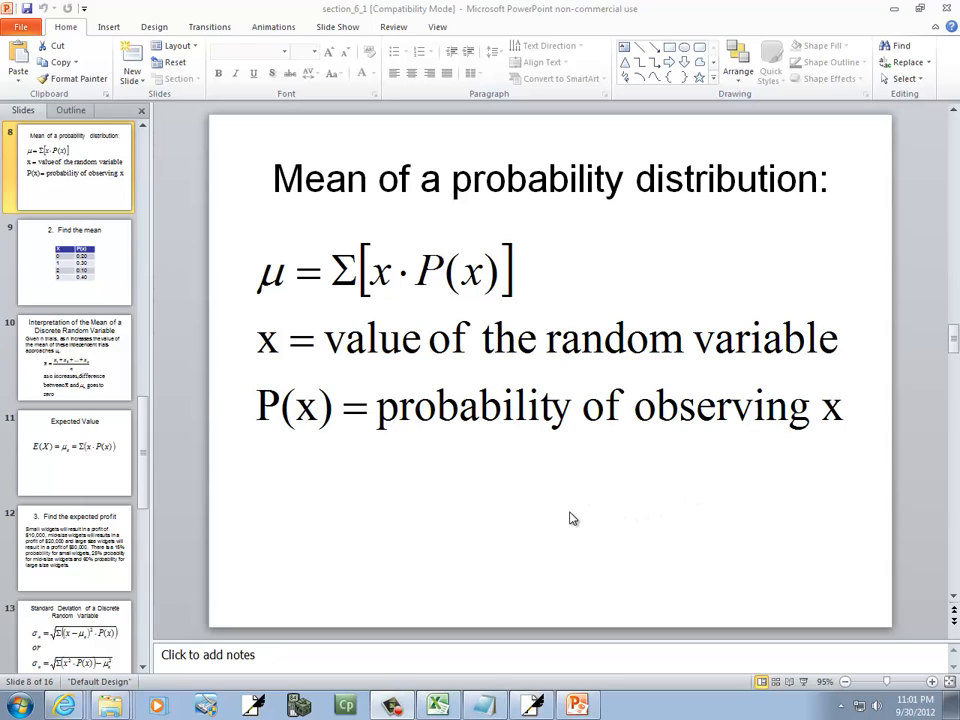
mouse_move(572, 522)
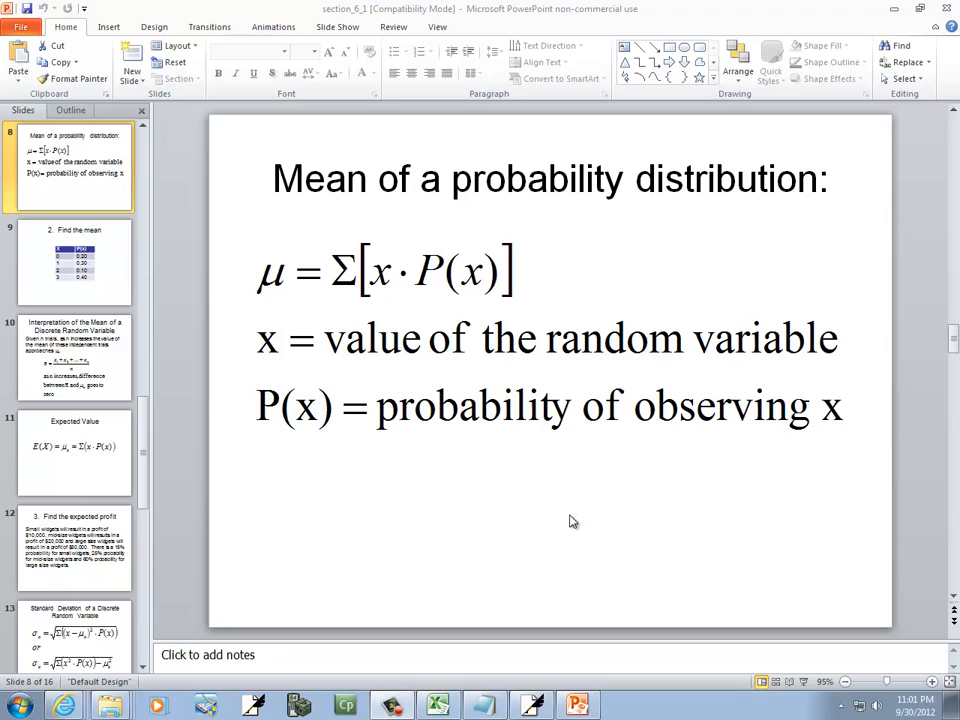
mouse_move(568, 508)
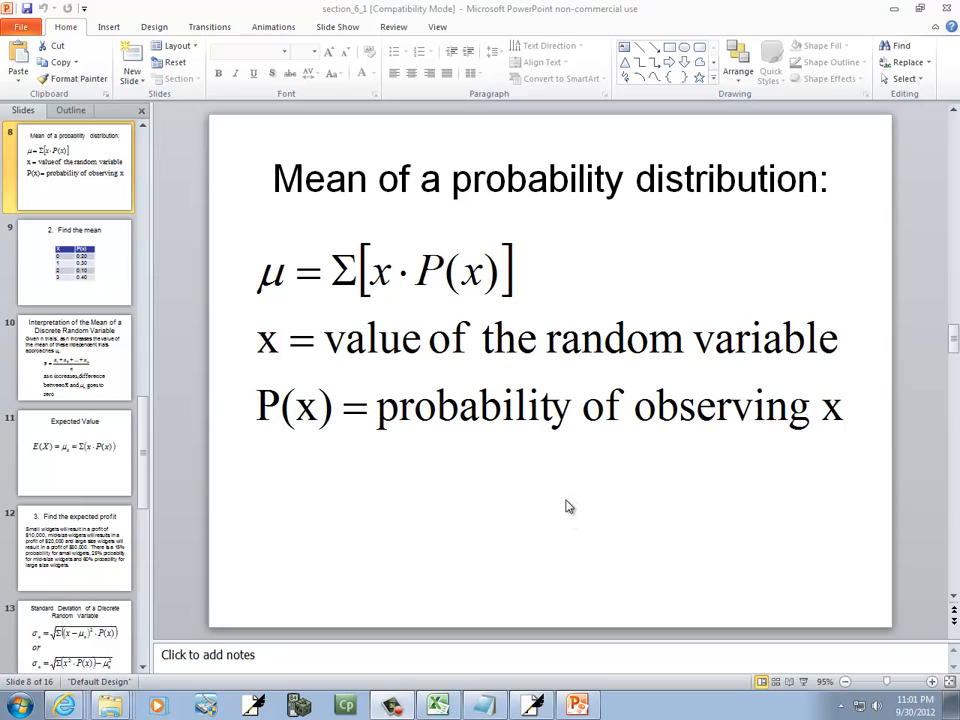
mouse_move(546, 560)
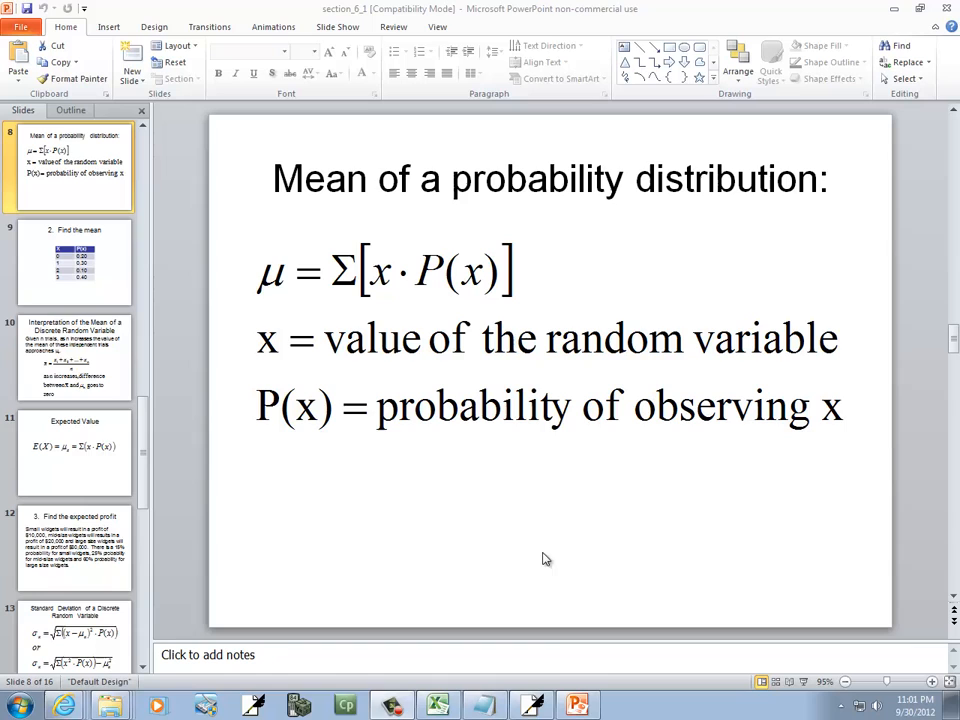
- Head the table with x in A1 and P(x) in B1
left_click(430, 704)
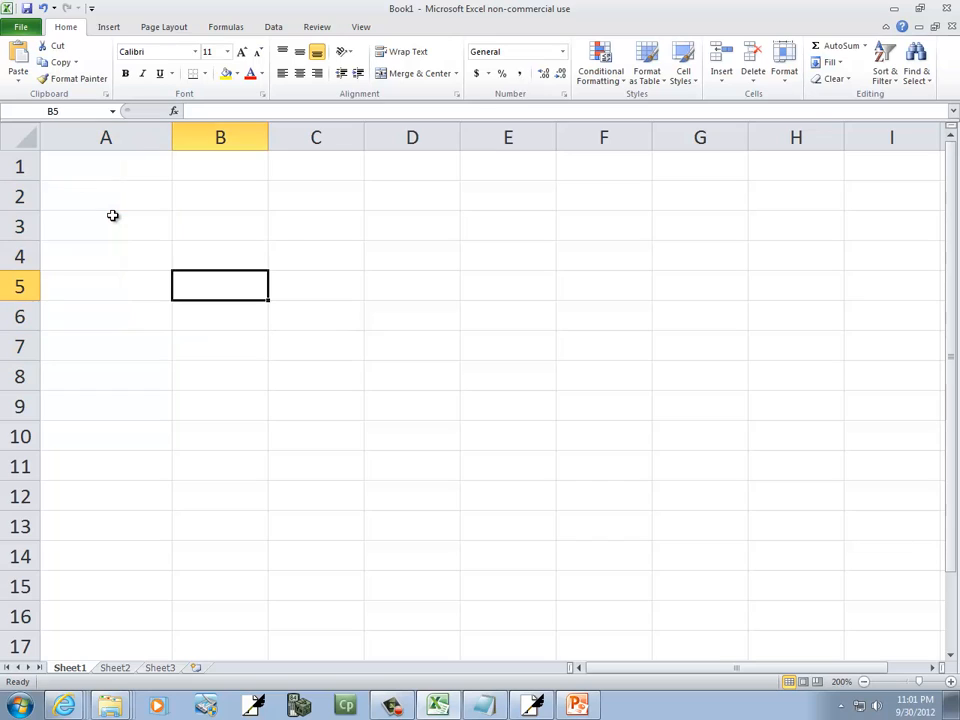
type("x")
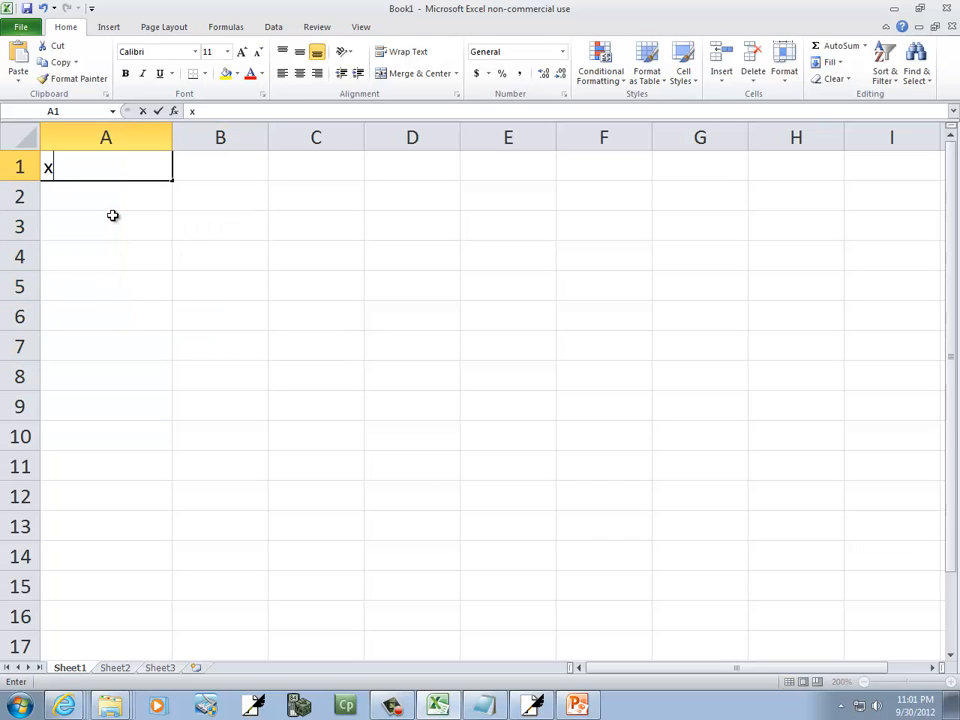
type("P(x)")
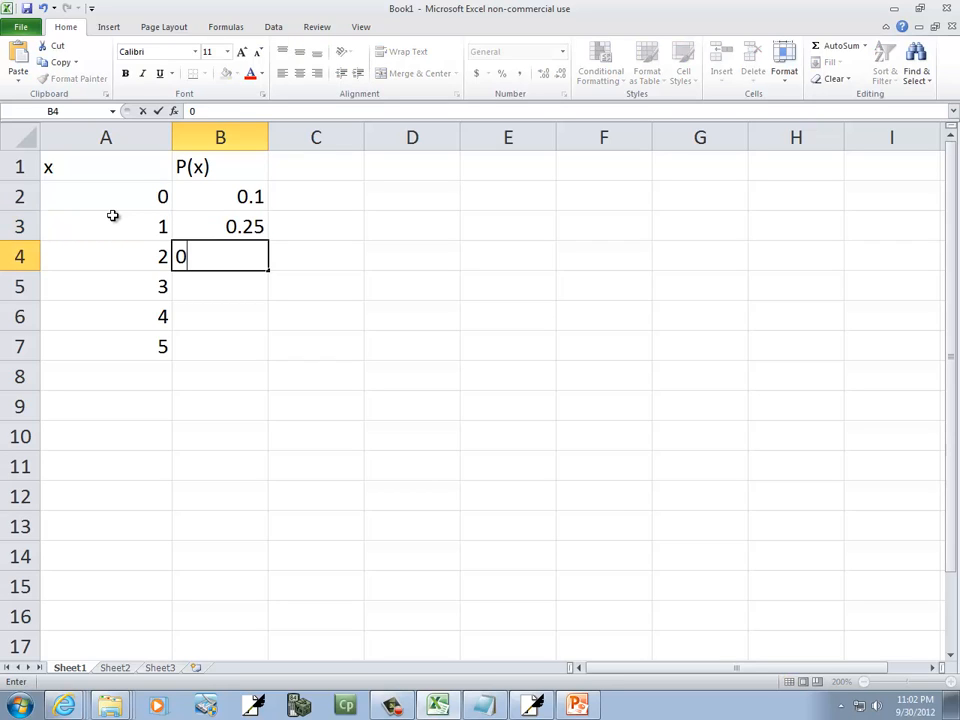
- Enter x values 0–5 with probabilities 0.1, 0.25, 0.05, 0.40, 0.1, 0.1
type("0.05")
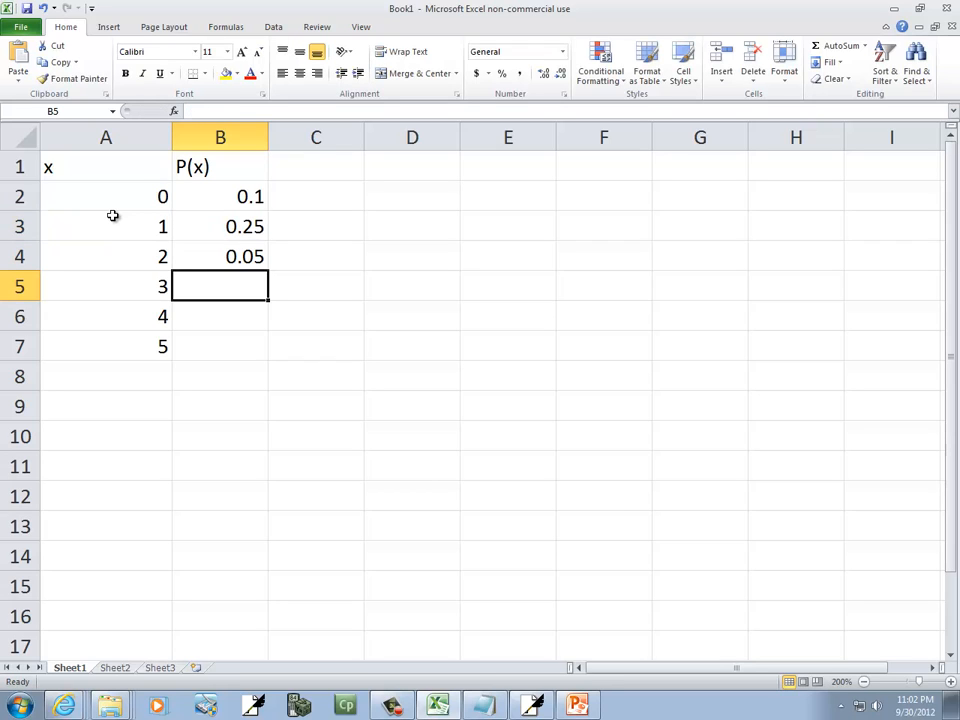
type("0.40")
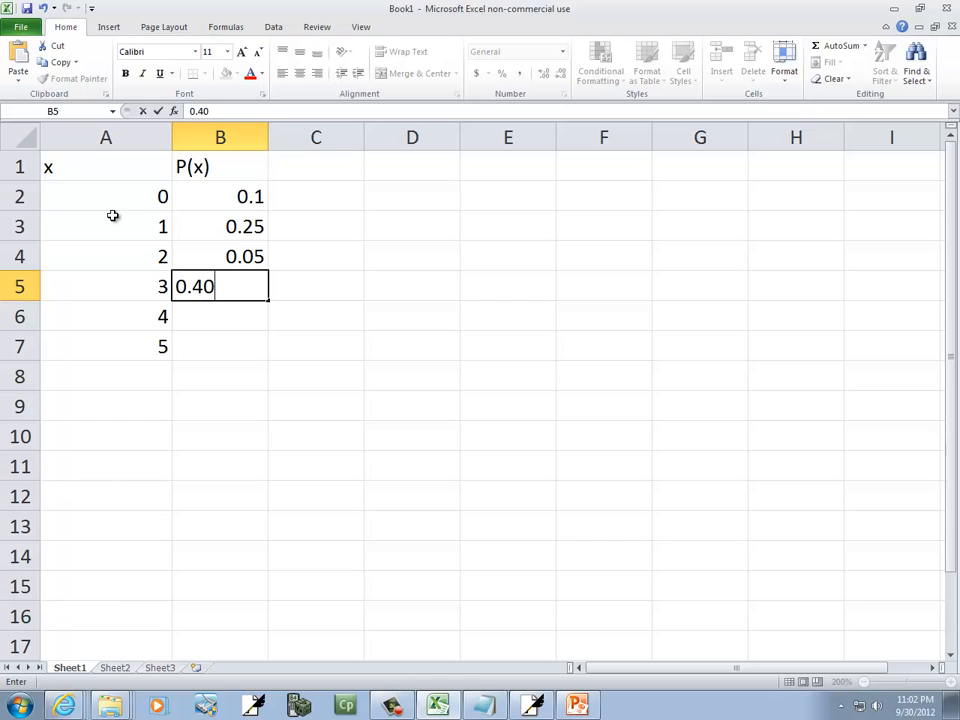
key("Enter")
type("0.1")
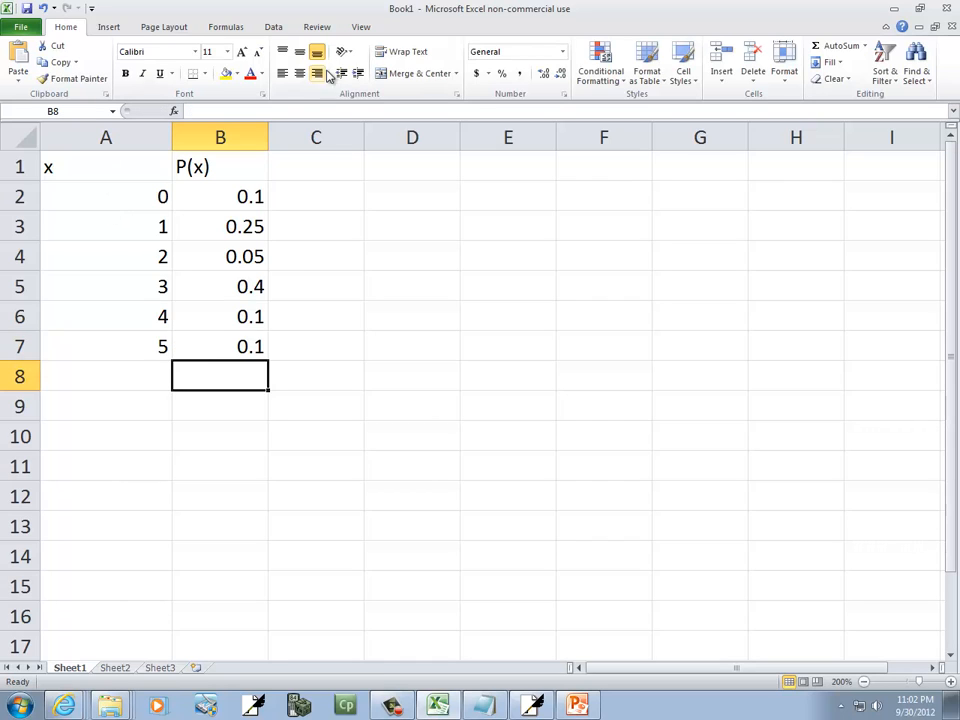
- Abandon a =SUM(B2:B7) total and center all entries of the x and P(x) table
type("=SUM(B2:B7)")
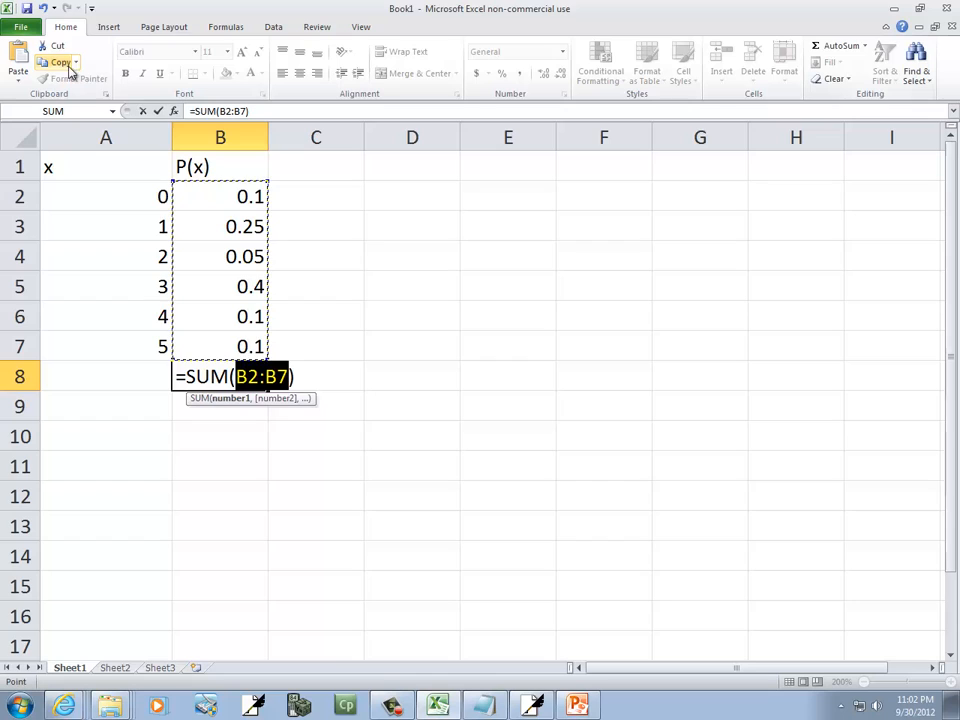
key("Enter")
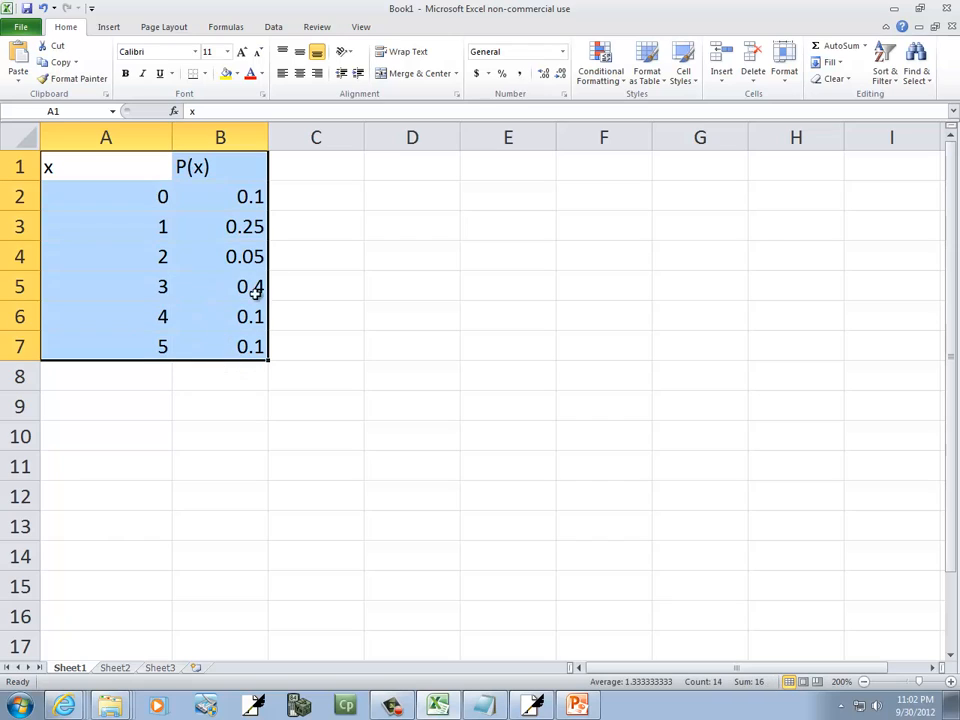
left_click(316, 226)
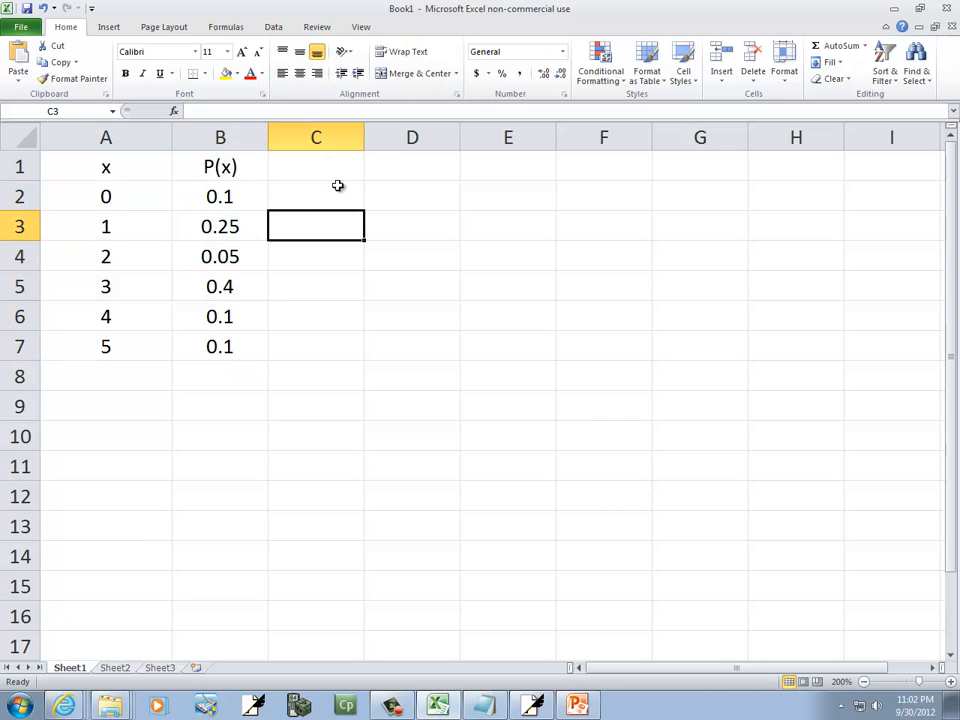
left_click(316, 166)
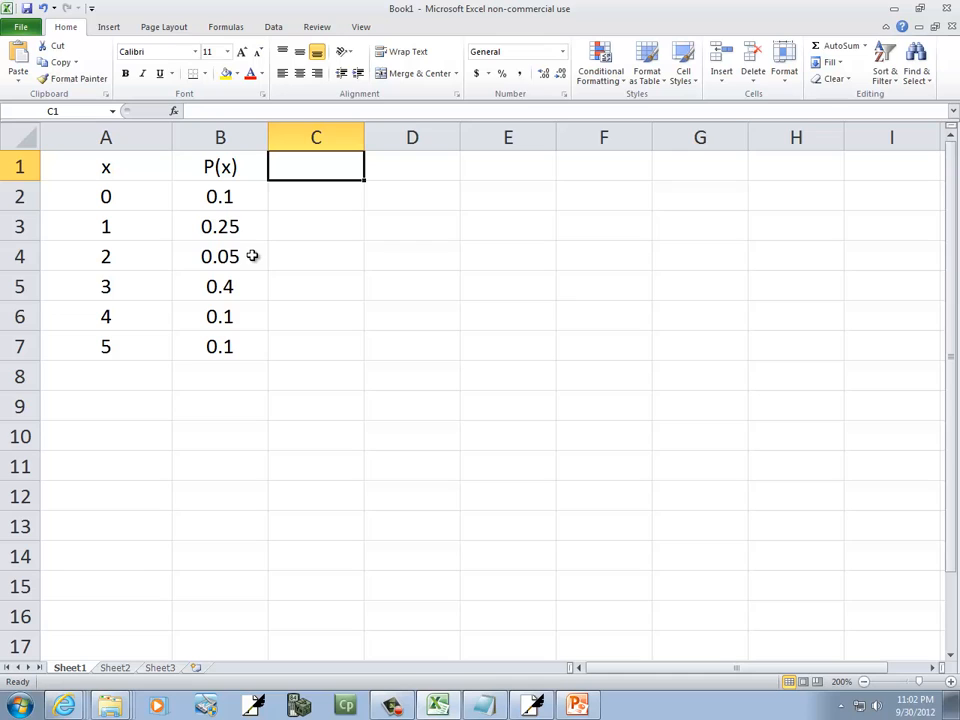
mouse_move(272, 442)
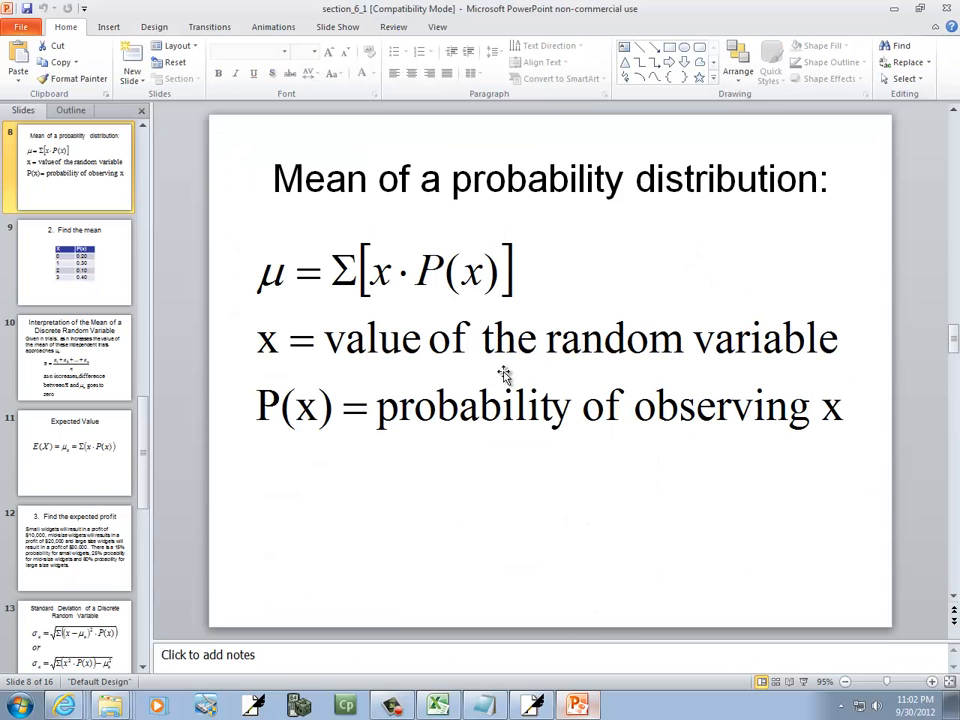
mouse_move(384, 284)
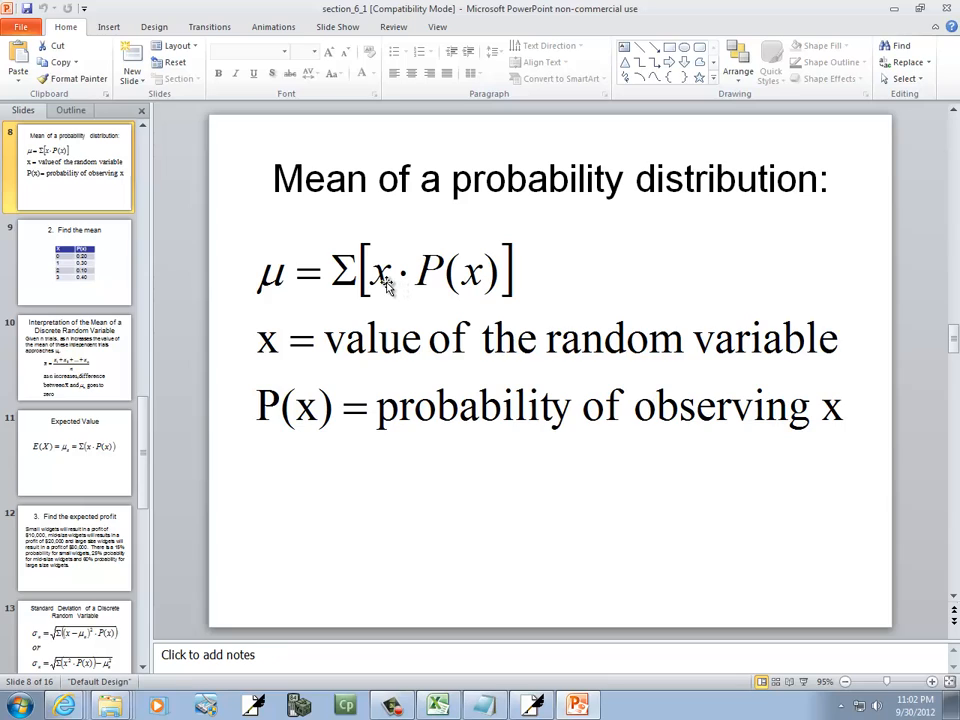
mouse_move(442, 284)
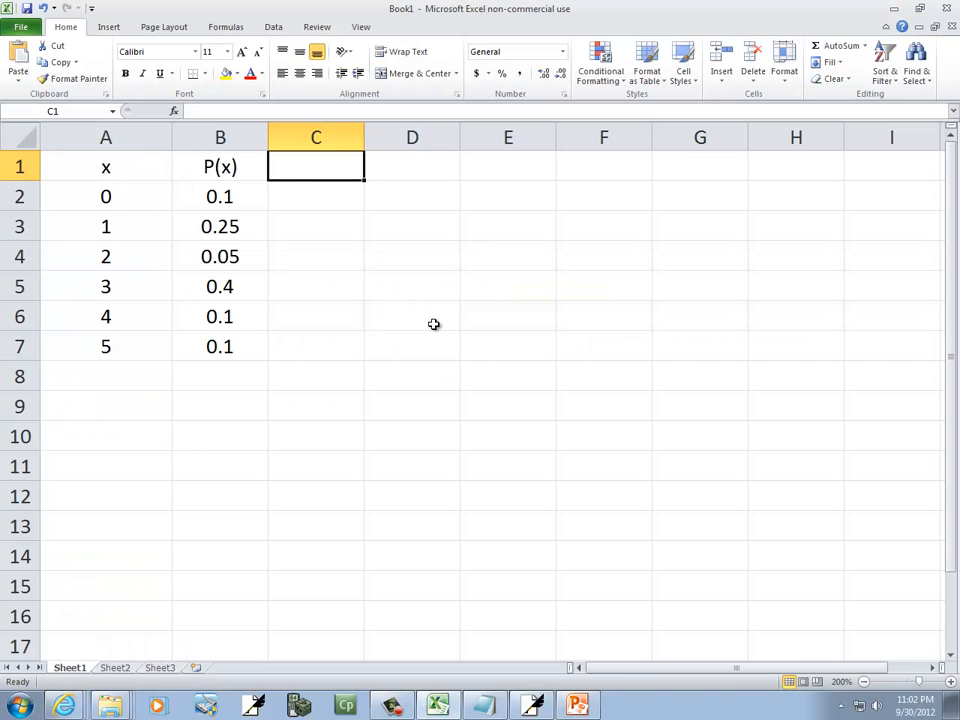
mouse_move(340, 196)
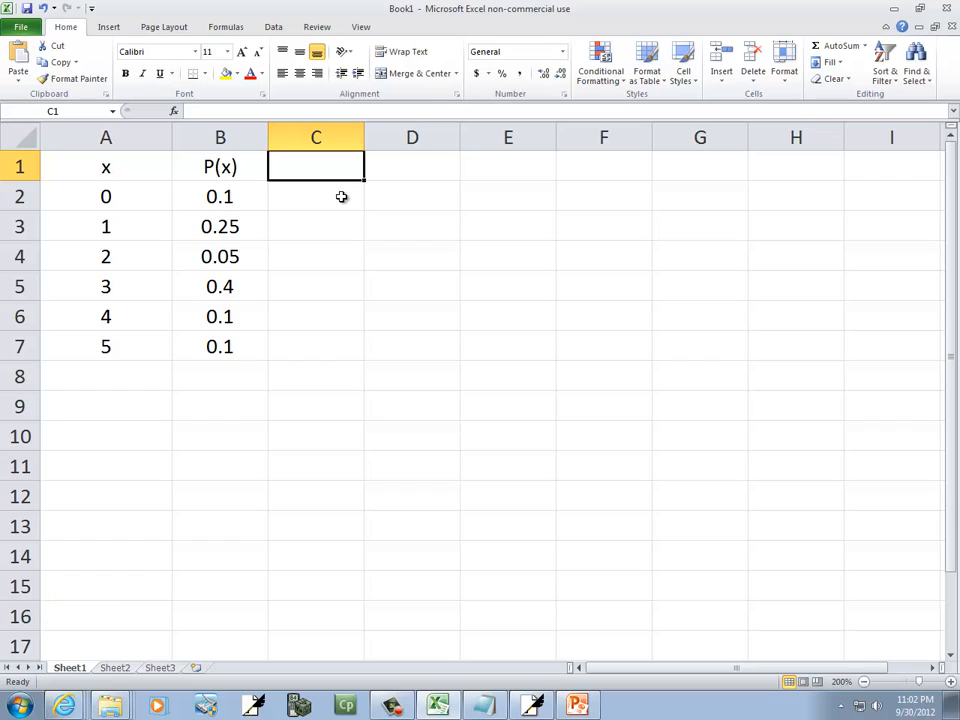
- Head column C 'x times P(x)' and enter =A2*B2 in C2
type("x")
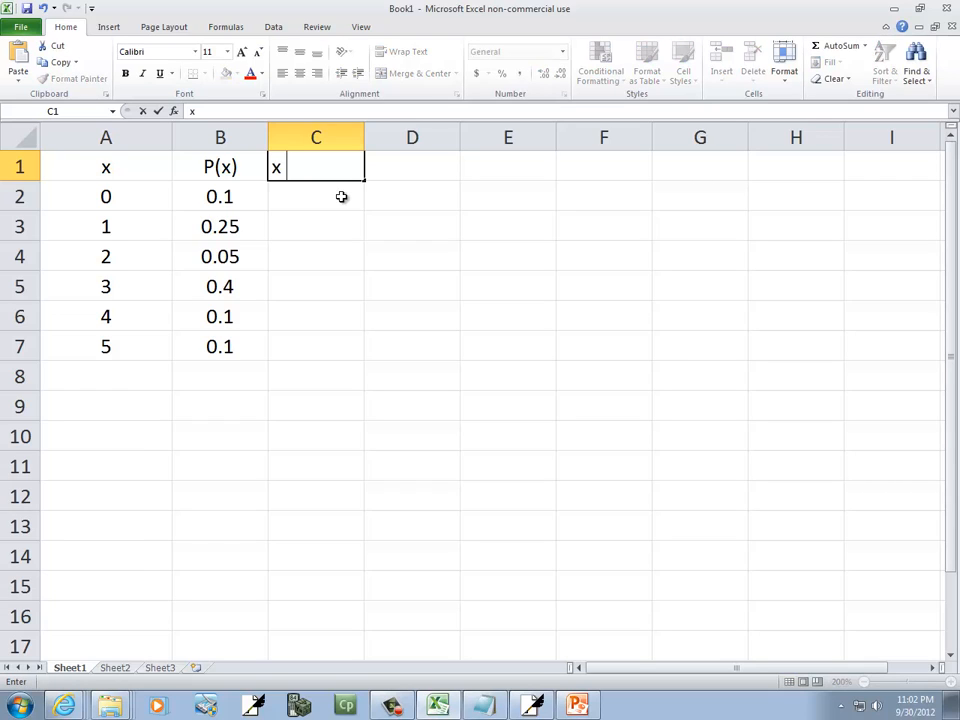
type("times P(x")
left_click(316, 196)
type("=")
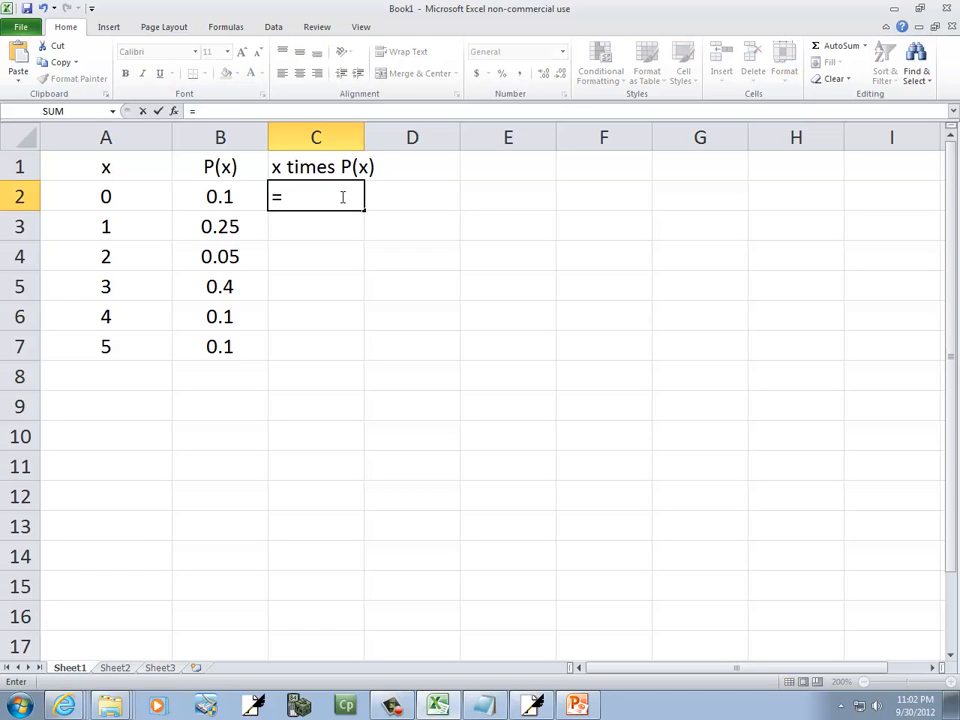
type("A")
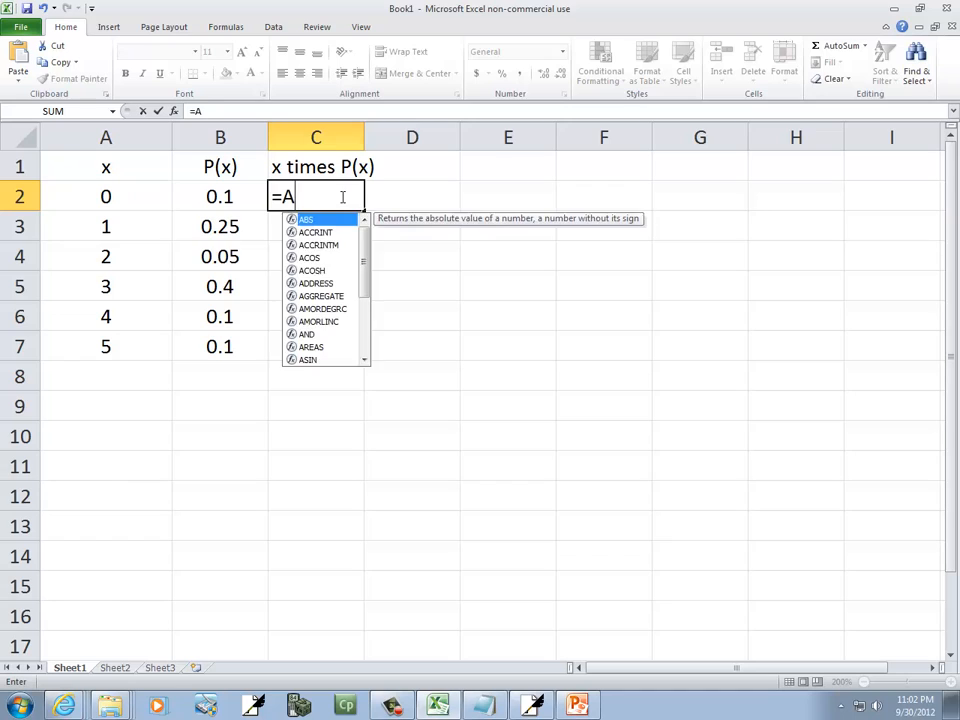
left_click(104, 196)
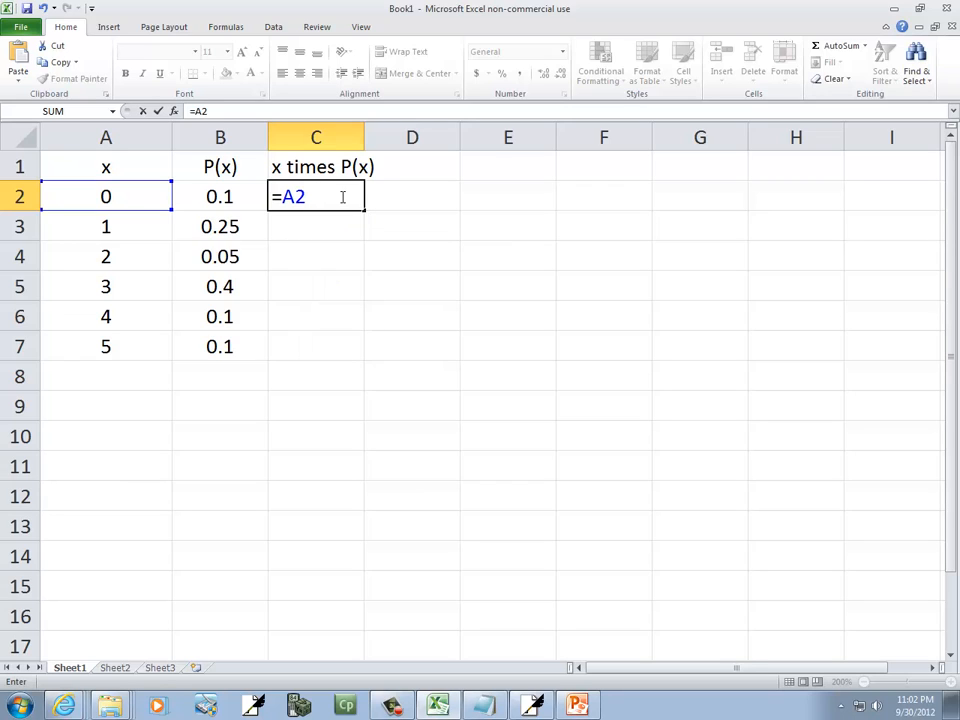
type("*B2")
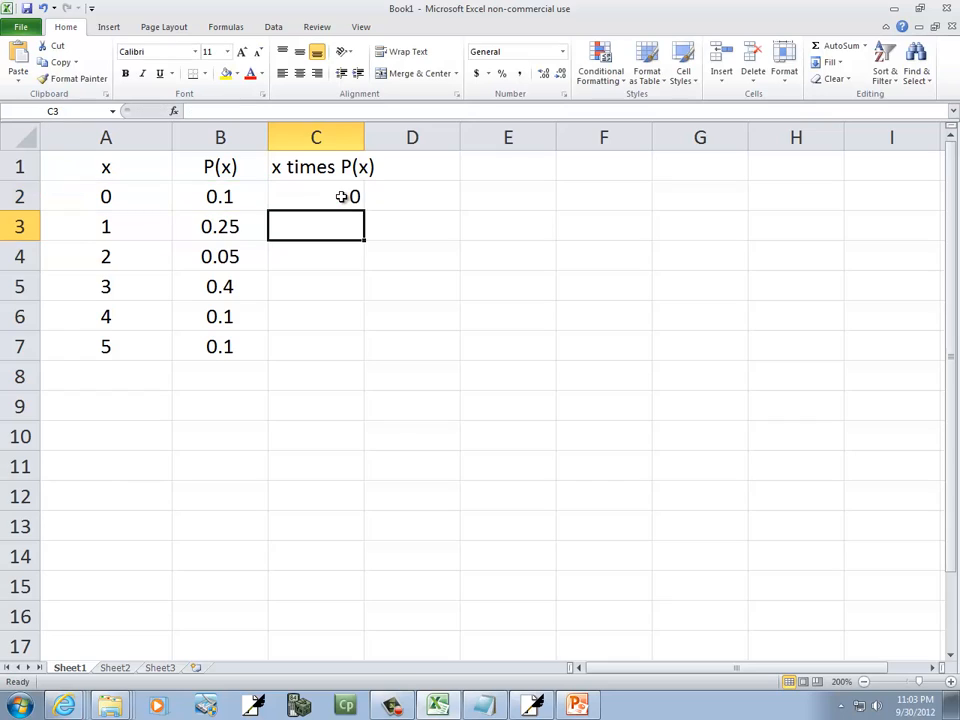
- Fill the x·P(x) formula down to C7 giving 0, 0.25, 0.1, 1.2, 0.4, 0.5
left_click(316, 196)
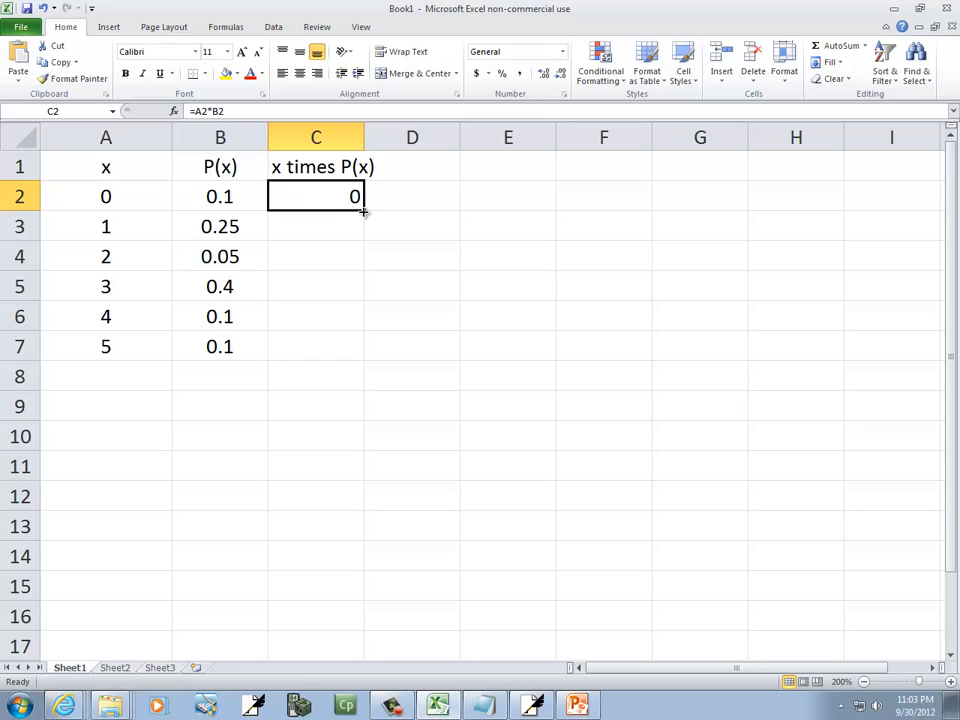
left_click_drag(358, 208, 346, 346)
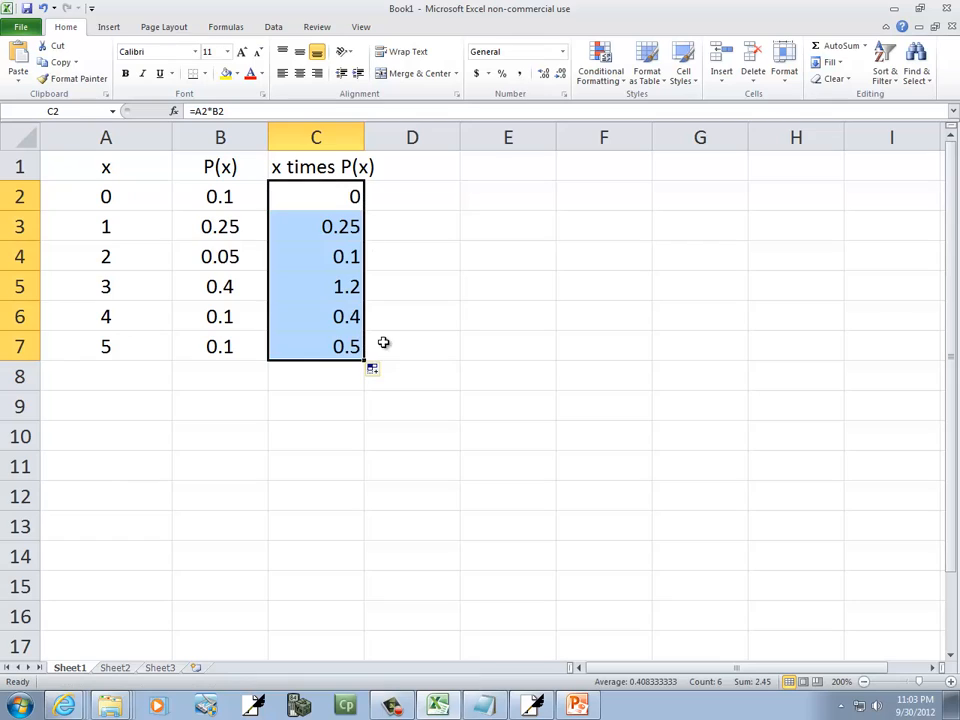
mouse_move(430, 168)
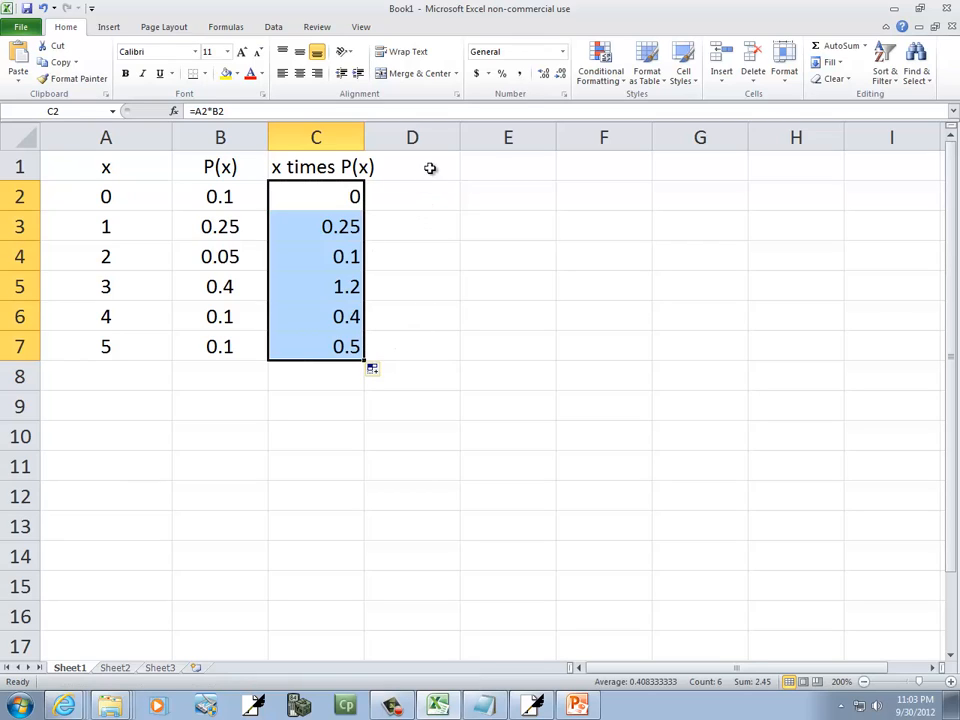
left_click(316, 376)
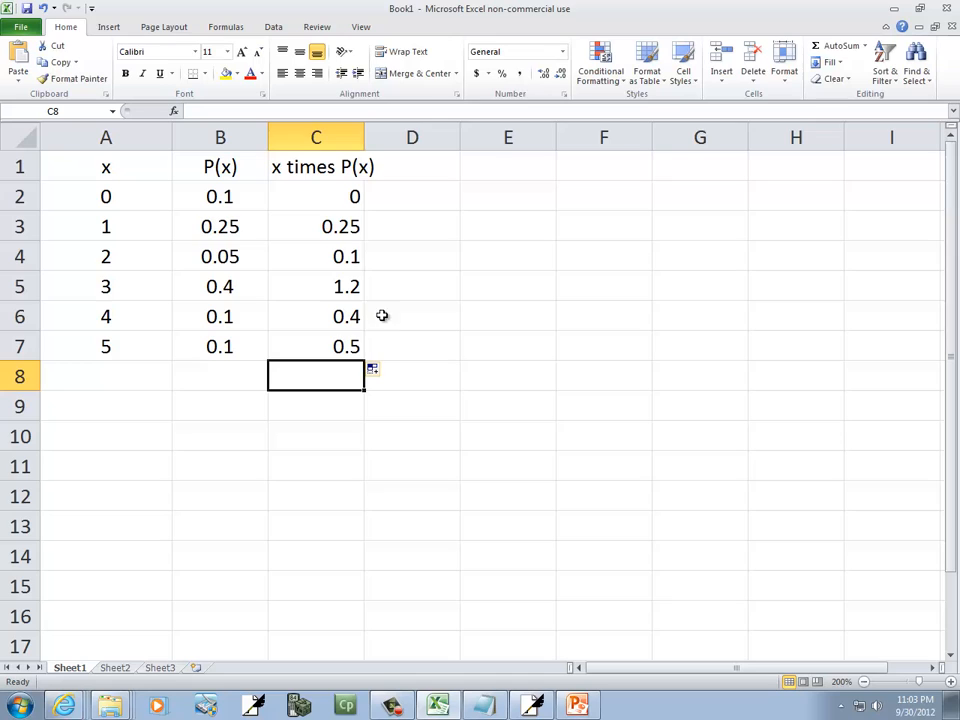
- Sum the x·P(x) column in C8 to 2.45 and label it 'mean ->' in B8
left_click(840, 48)
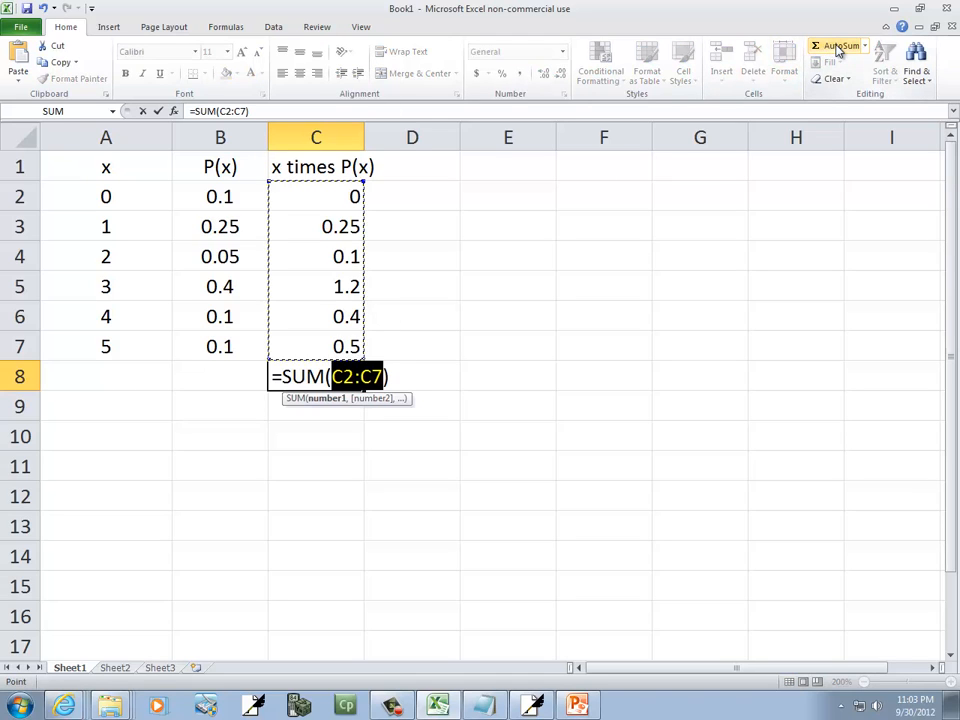
mouse_move(158, 112)
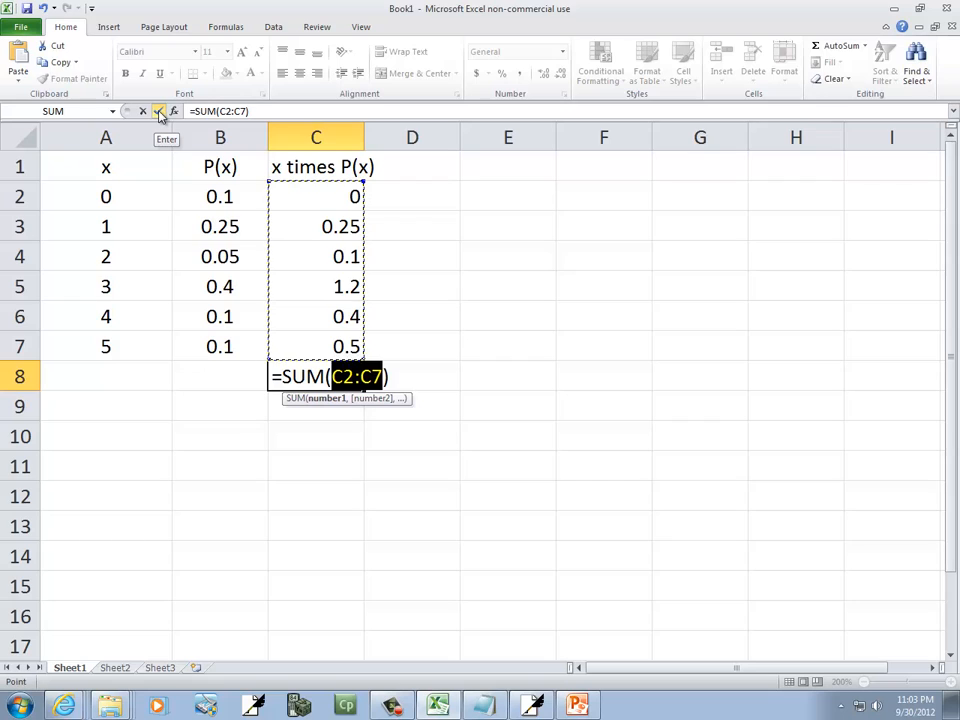
key("Enter")
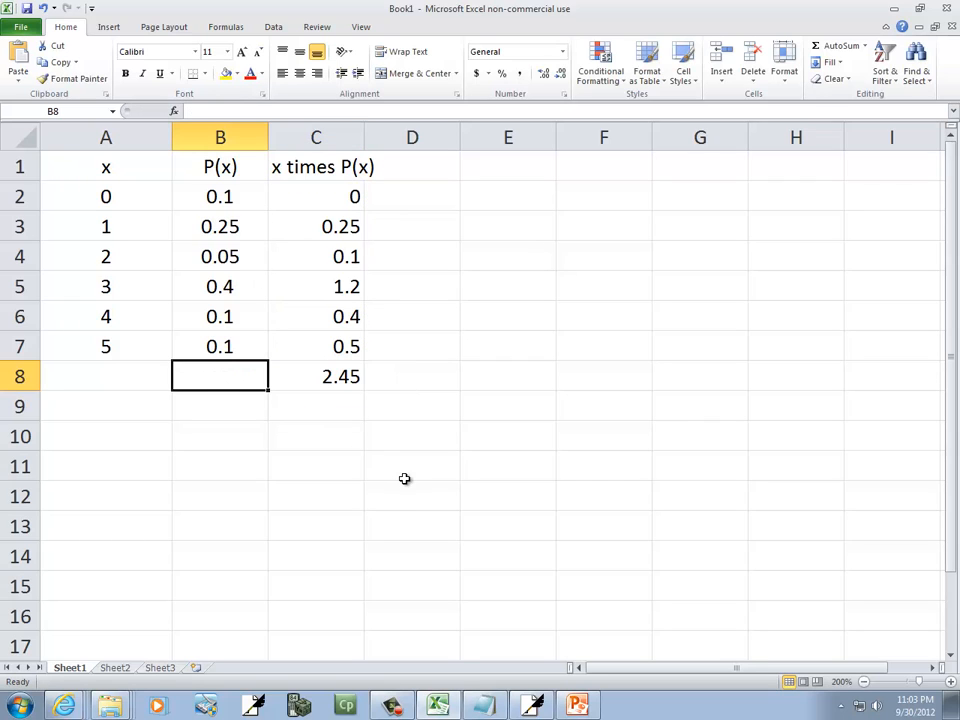
type("mean")
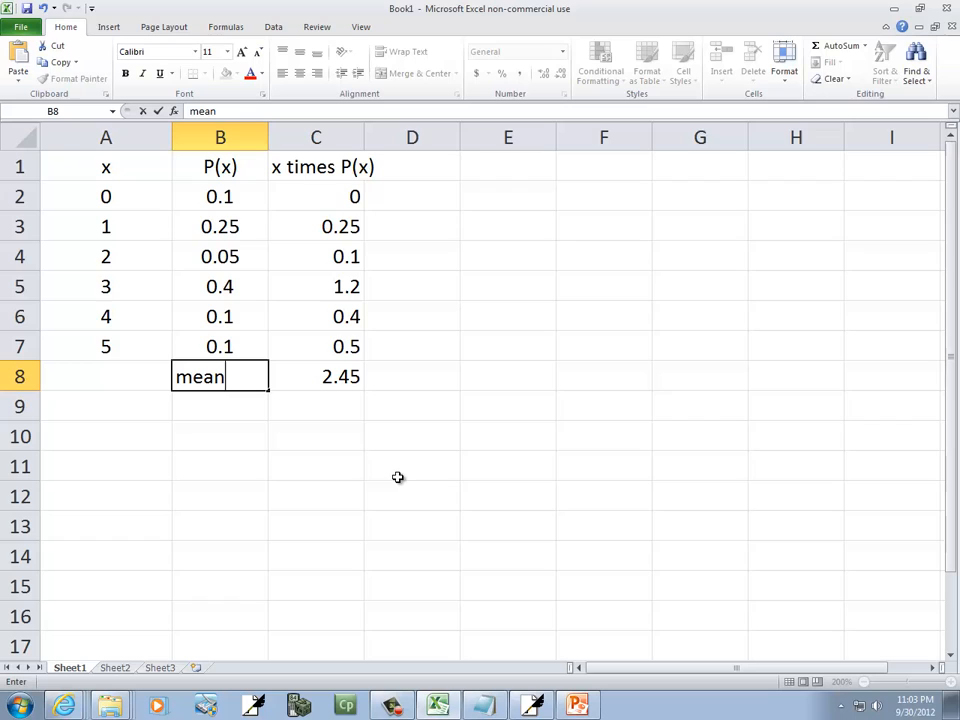
type("->")
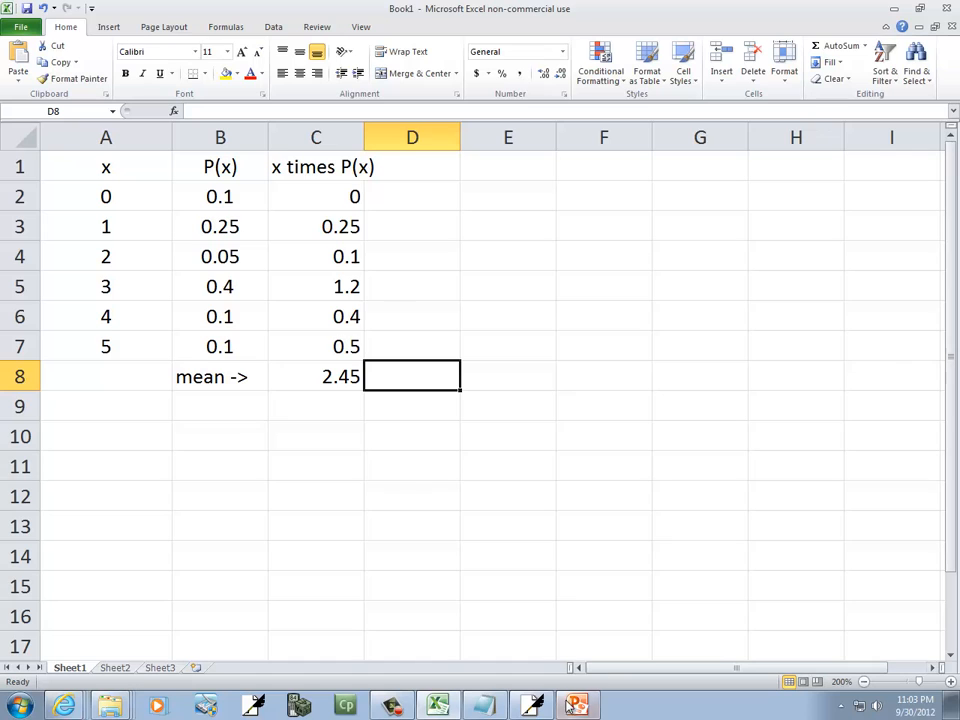
left_click(576, 704)
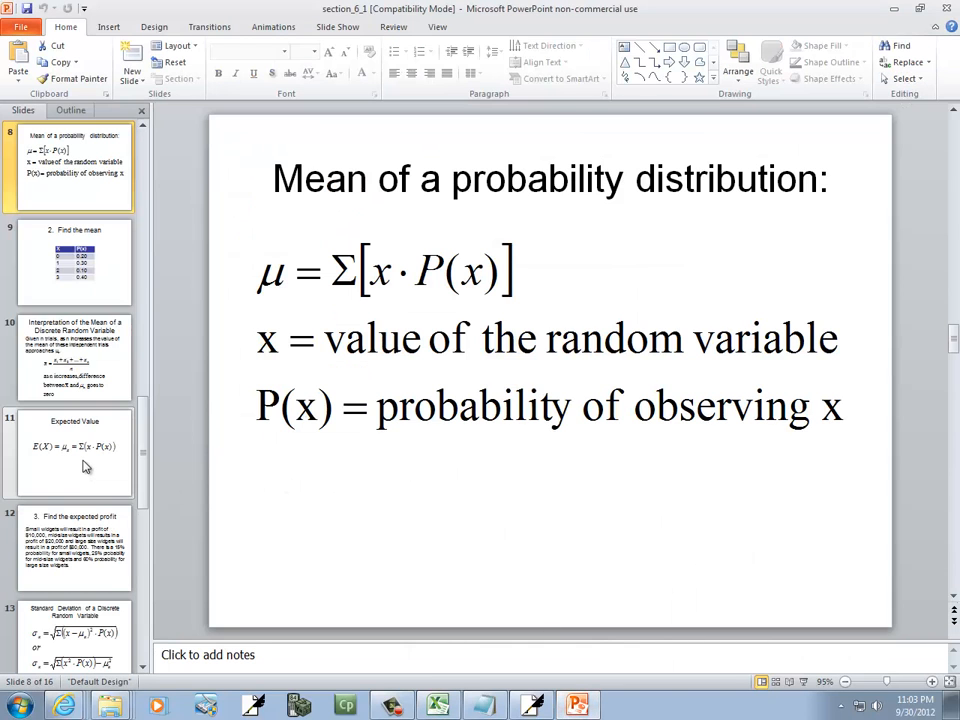
mouse_move(90, 650)
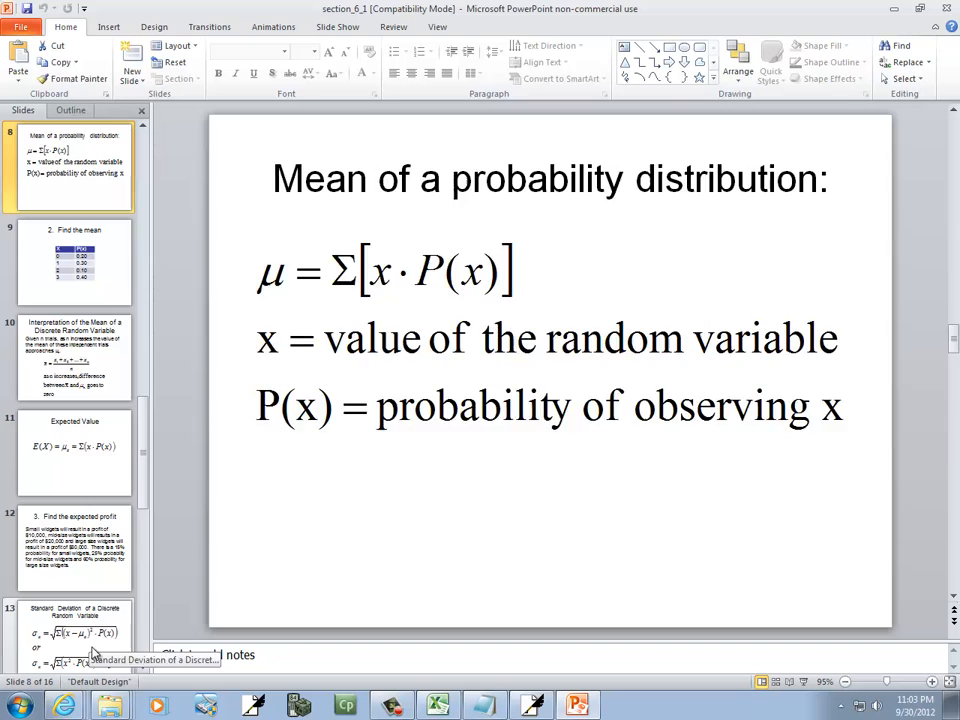
- View the standard deviation formula slide, then return to the spreadsheet
left_click(60, 644)
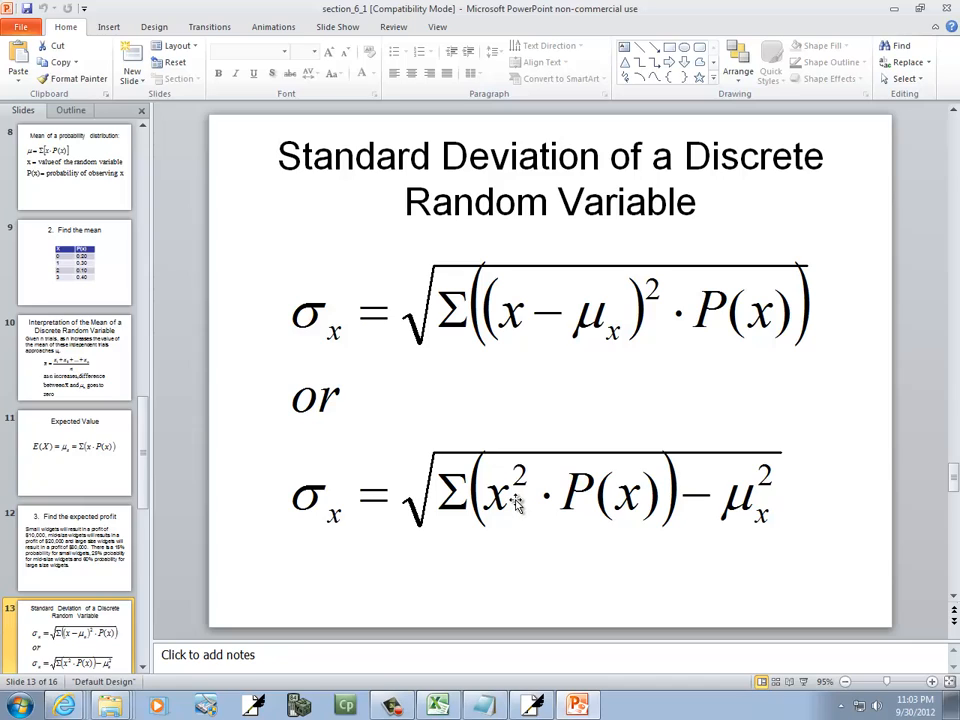
mouse_move(460, 516)
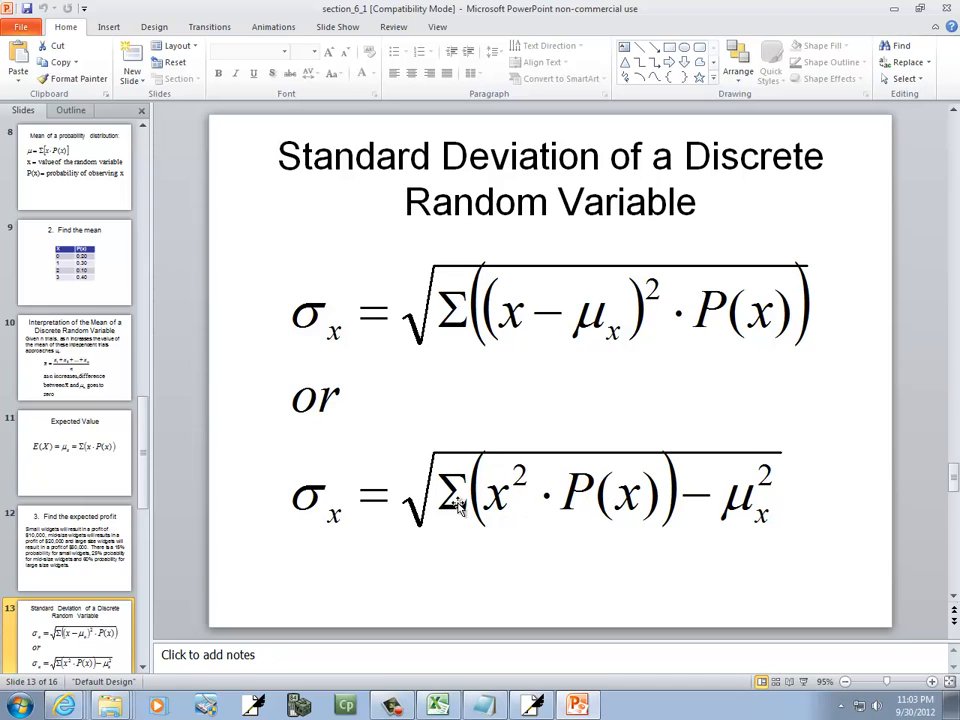
mouse_move(510, 512)
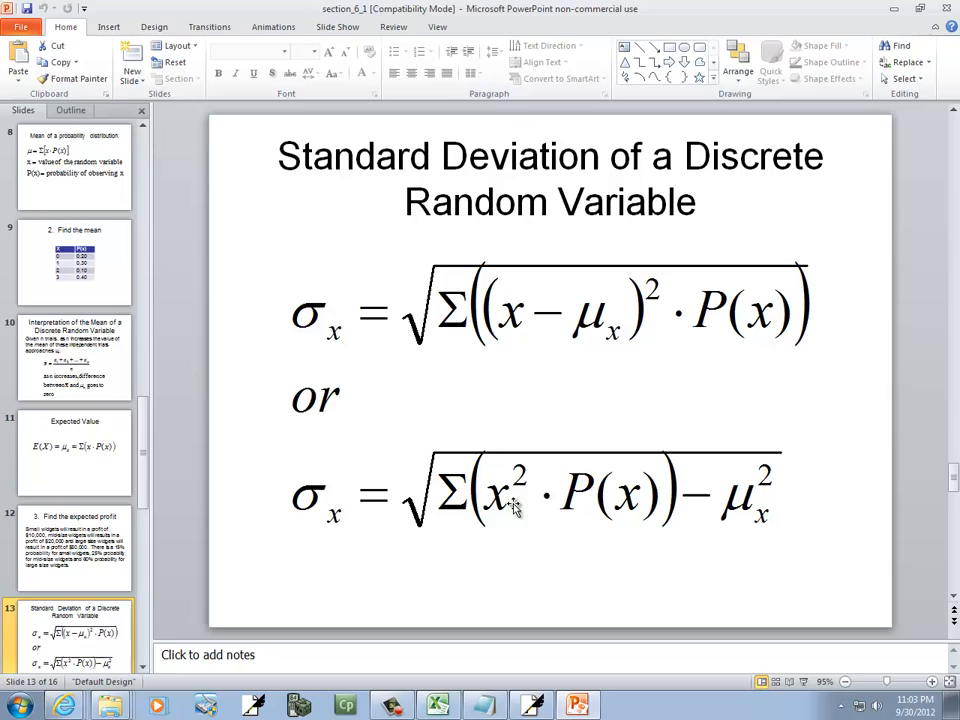
left_click(436, 704)
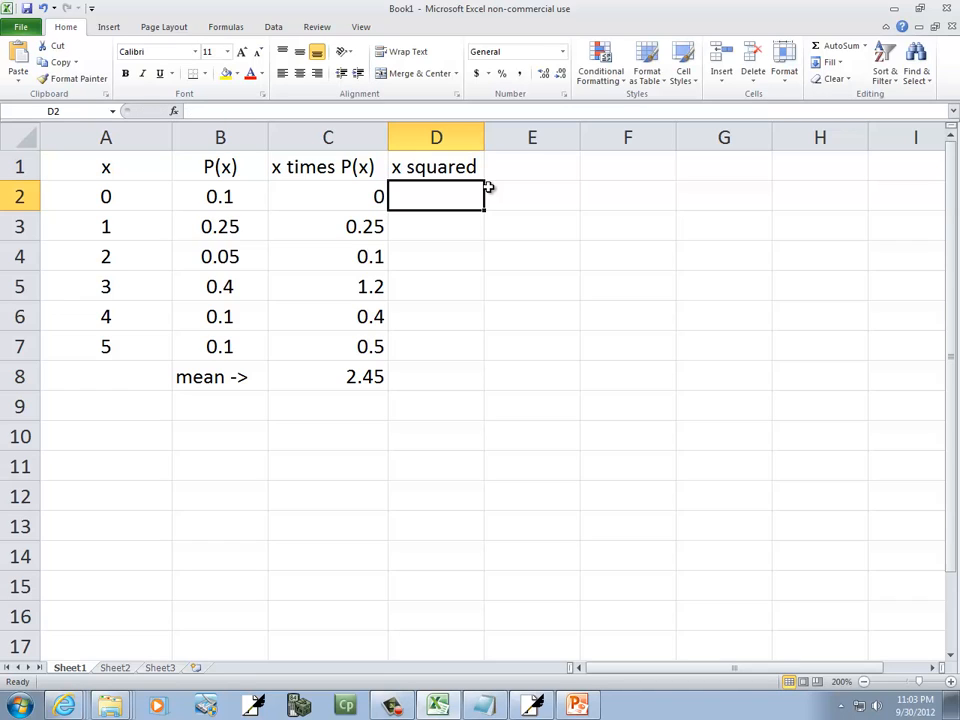
- Enter x squared in D2, revising =A2^2 to =A2*A2
type("=")
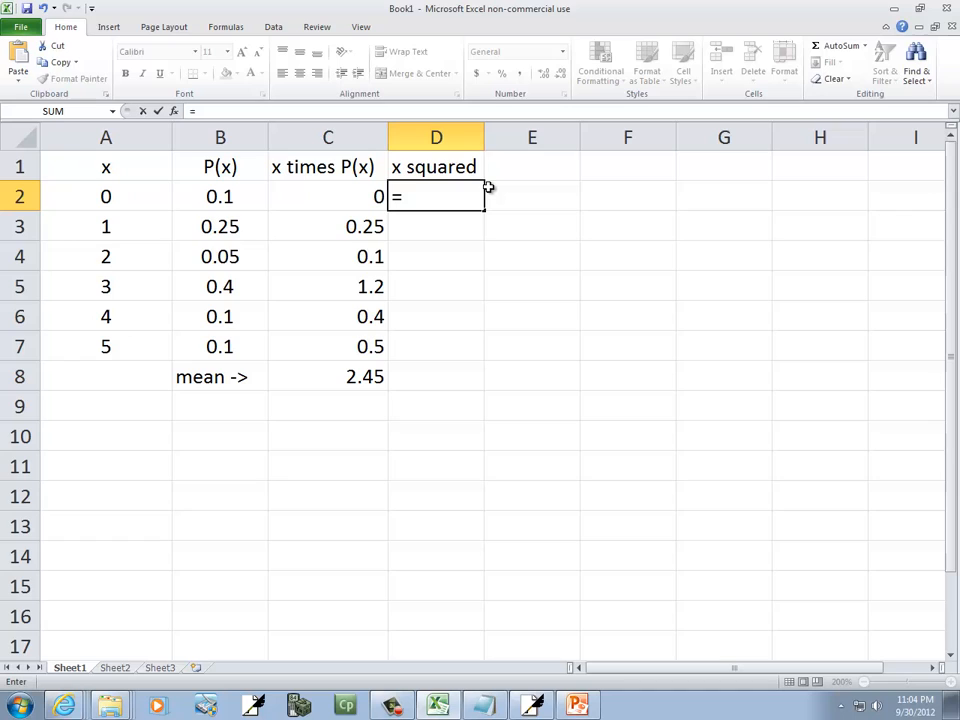
left_click(104, 196)
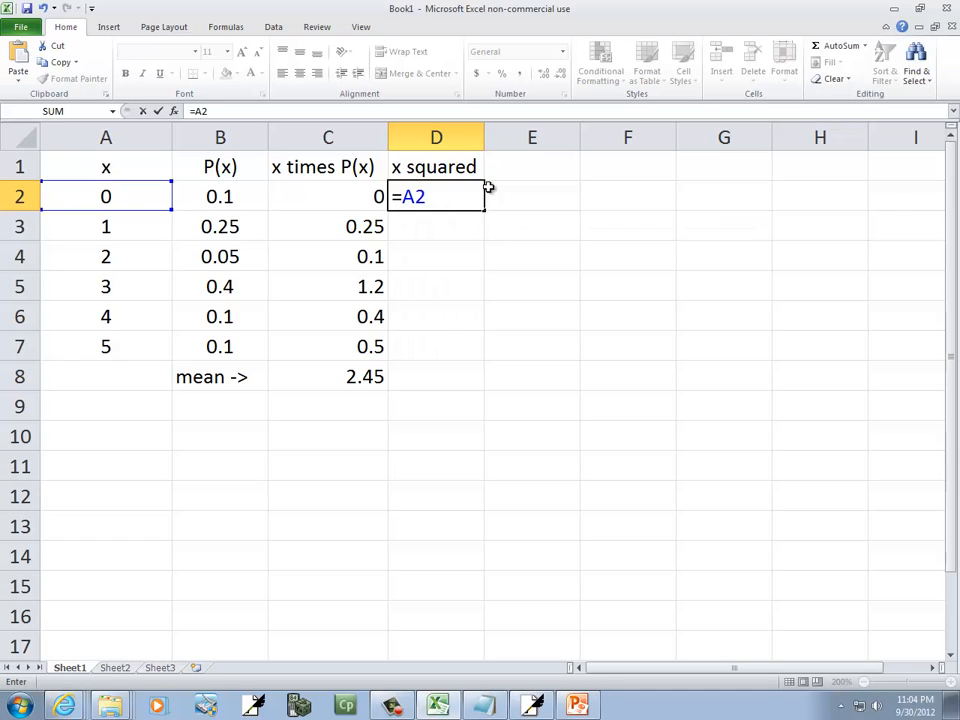
type("^2")
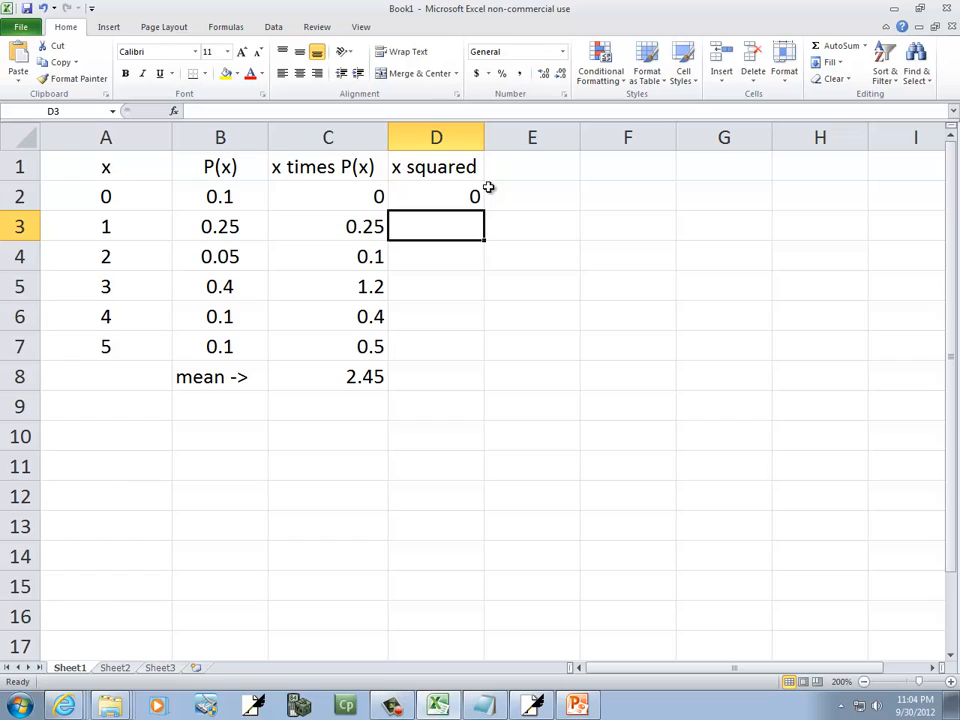
left_click(436, 196)
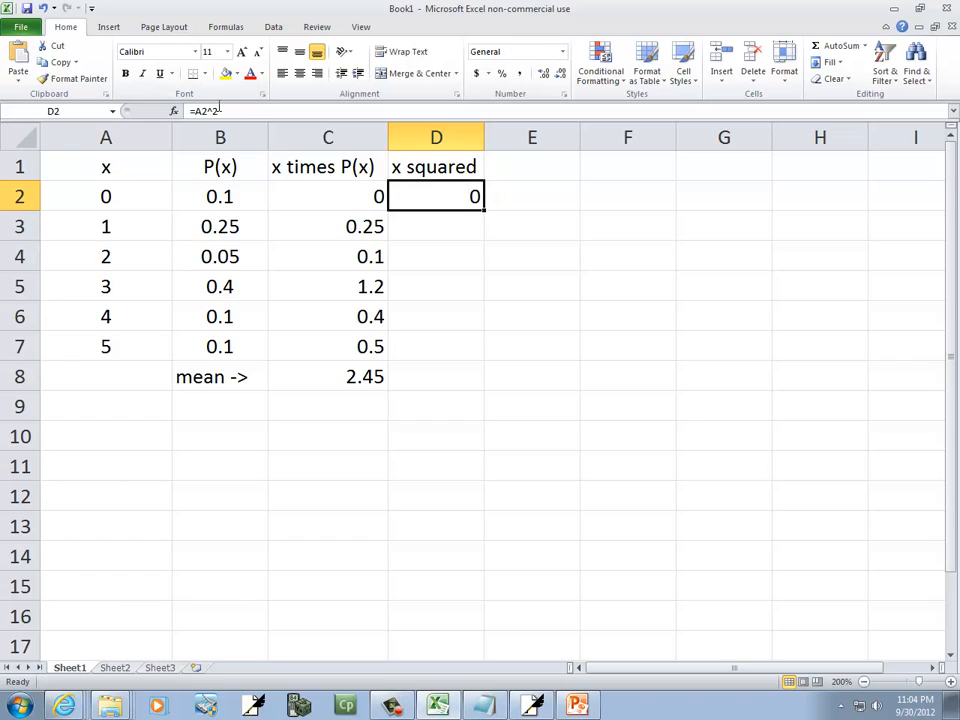
mouse_move(208, 112)
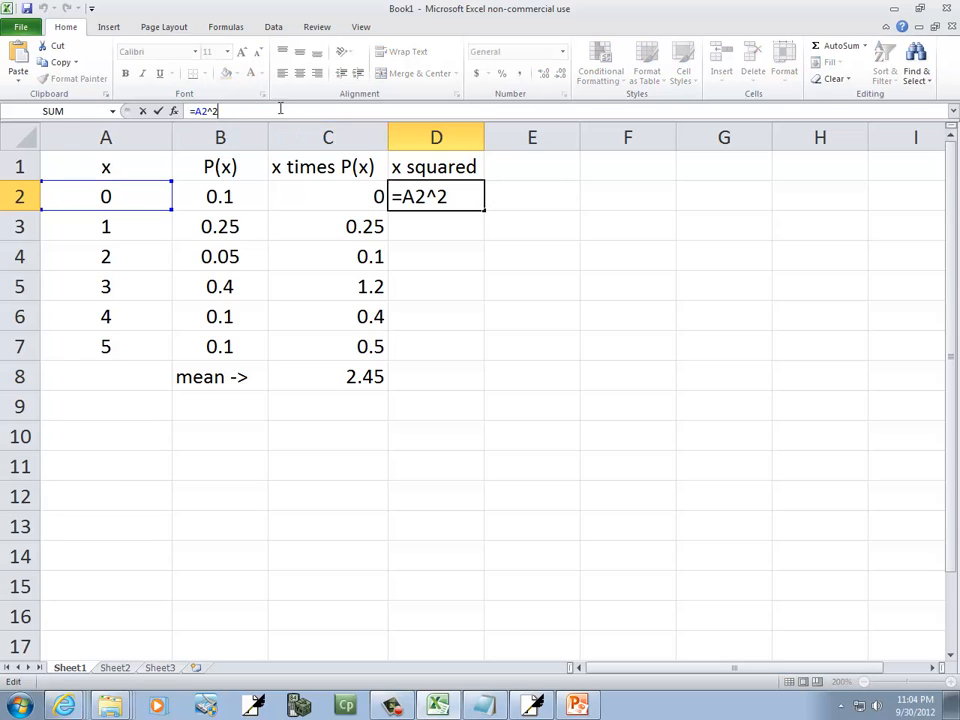
key("BackSpace")
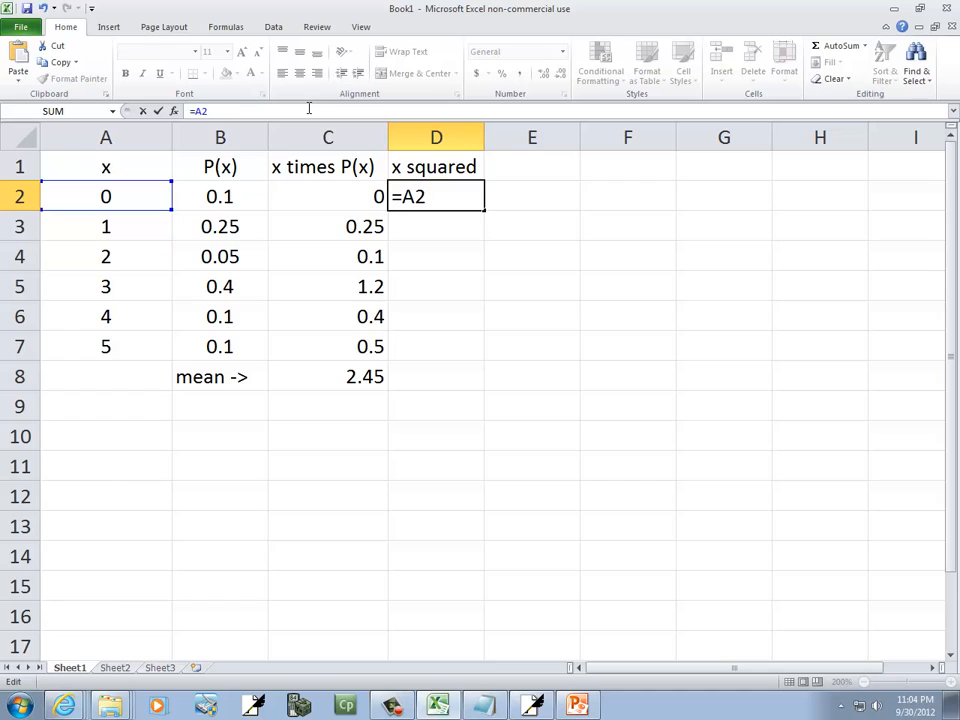
type("*A2")
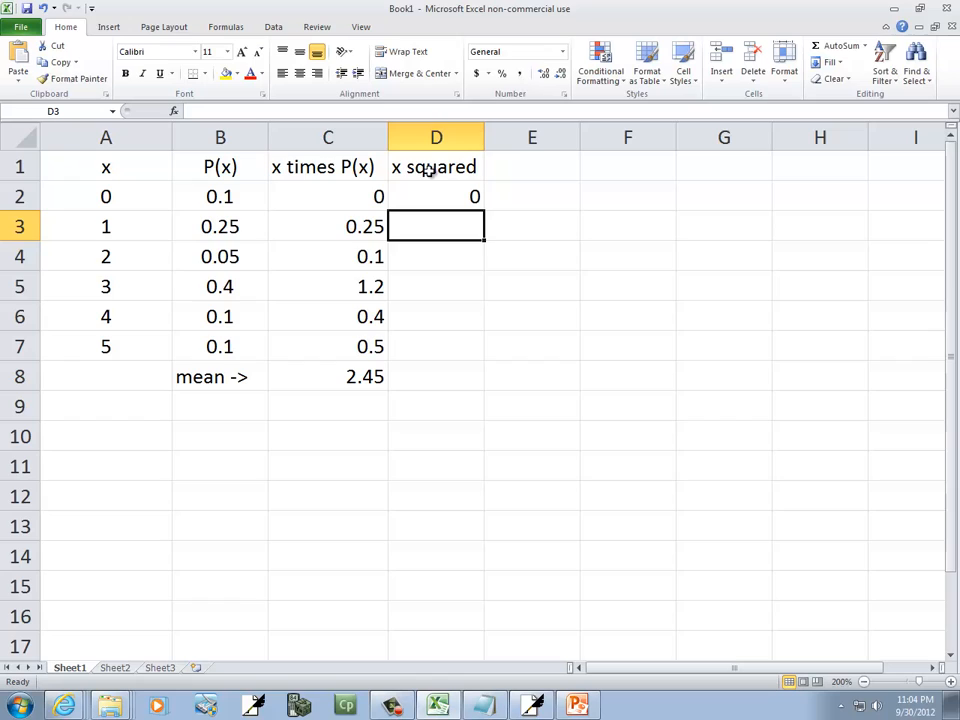
- Fill the x squared formula down to D7 giving 0, 1, 4, 9, 16, 25
left_click(436, 196)
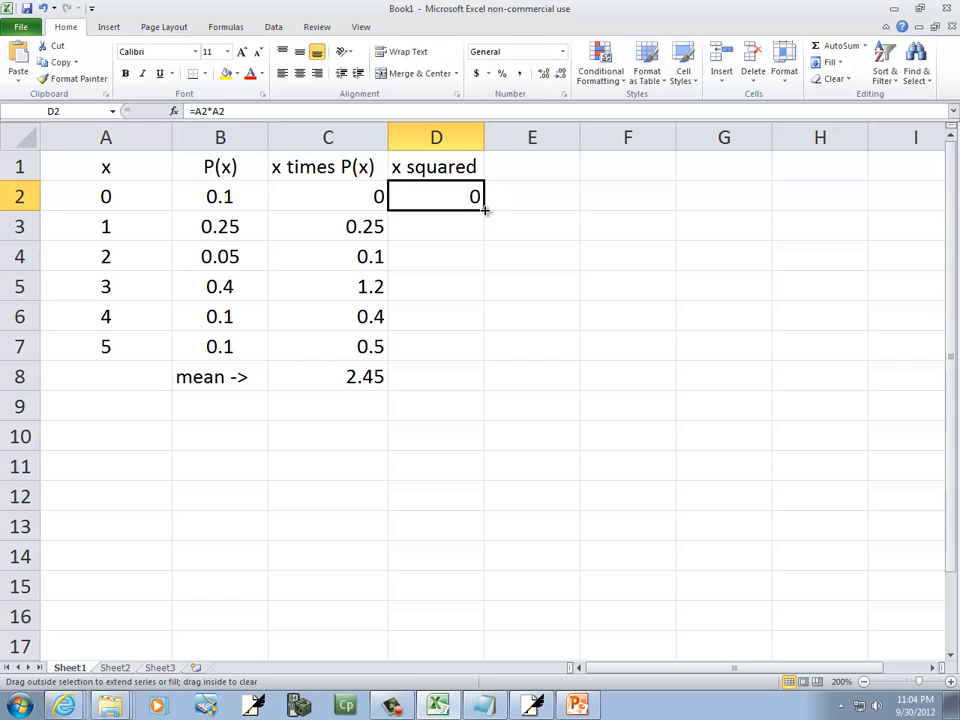
left_click_drag(484, 208, 470, 348)
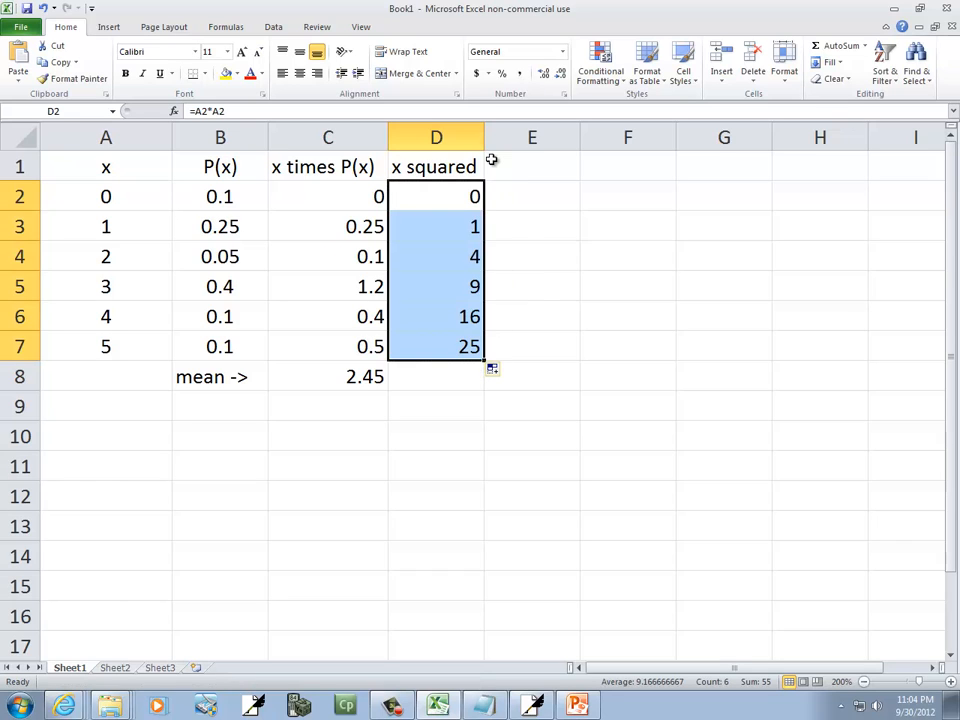
left_click(576, 702)
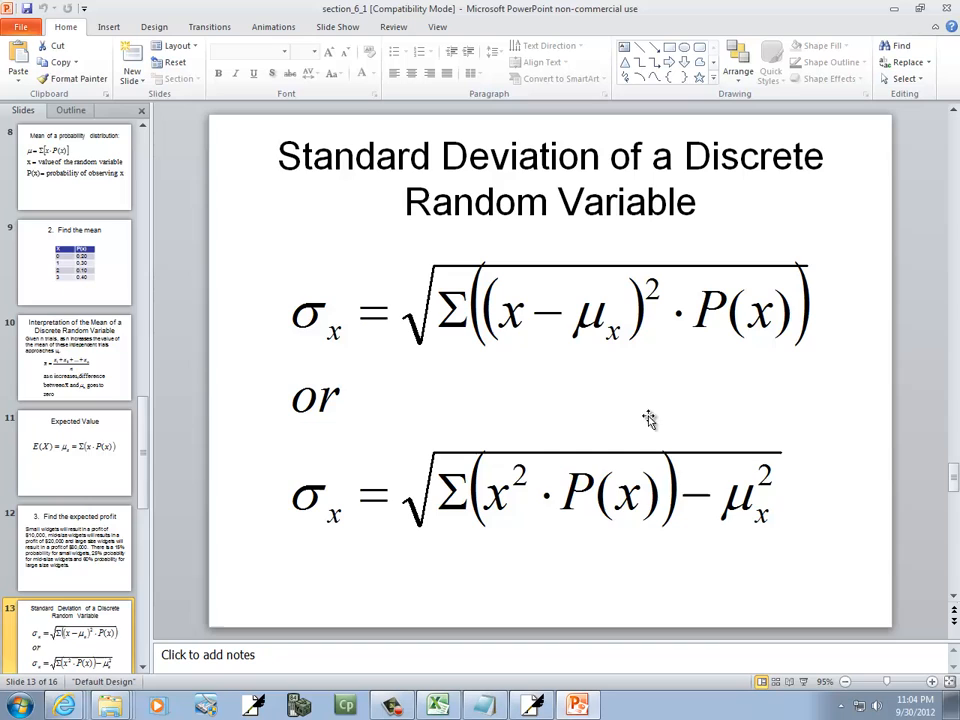
mouse_move(624, 500)
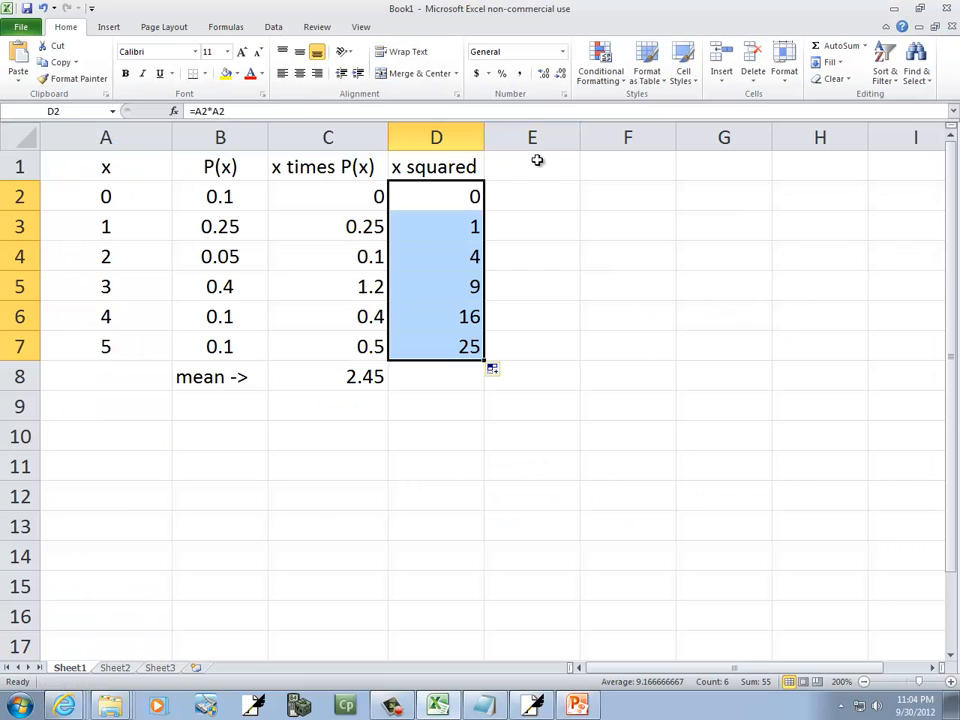
left_click(532, 166)
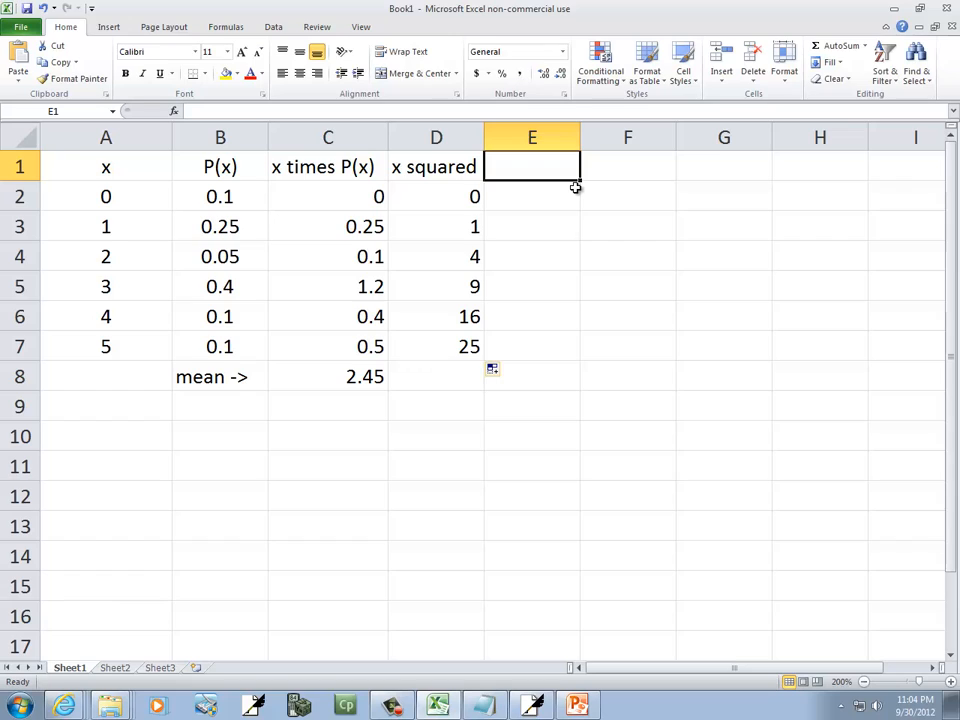
- Head column E 'x^2 * P(x)' and enter =D2*B2 in E2
type("x^")
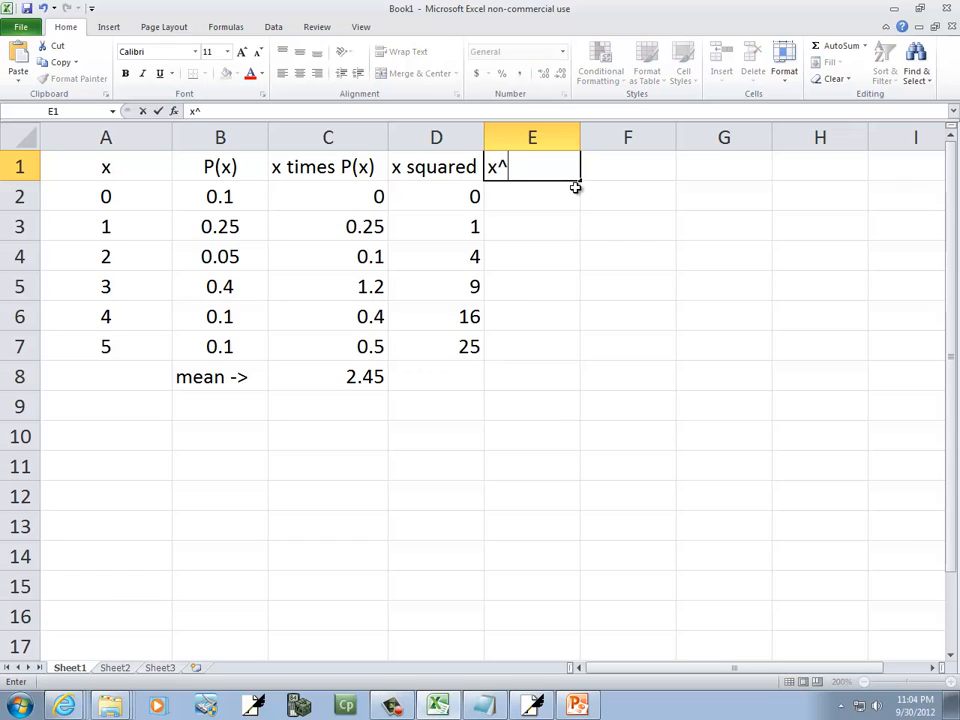
type("2 * P(x")
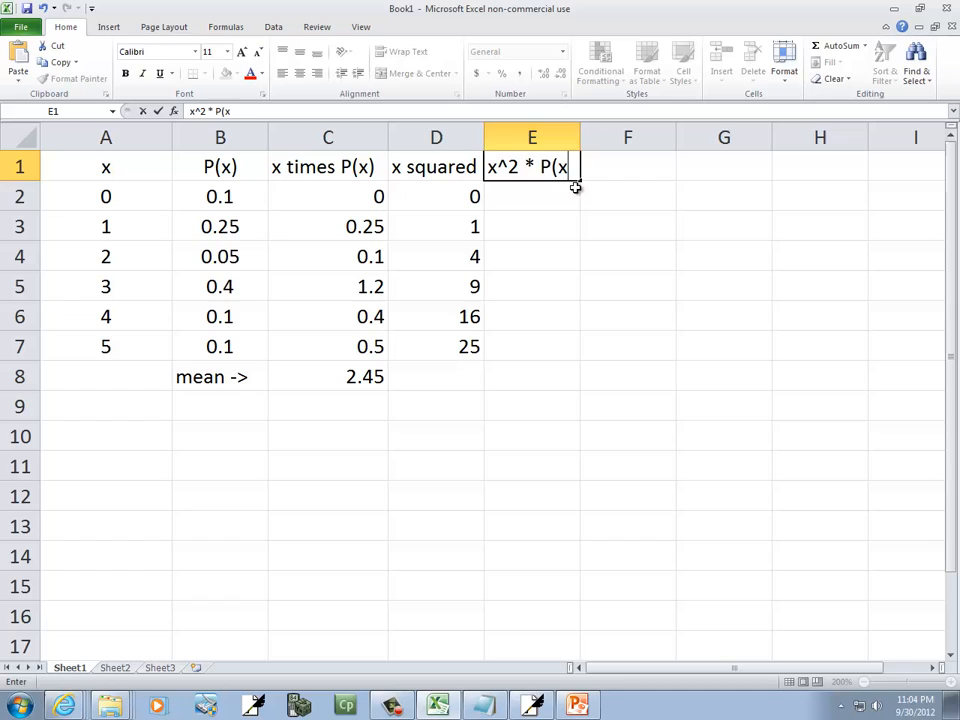
left_click(532, 196)
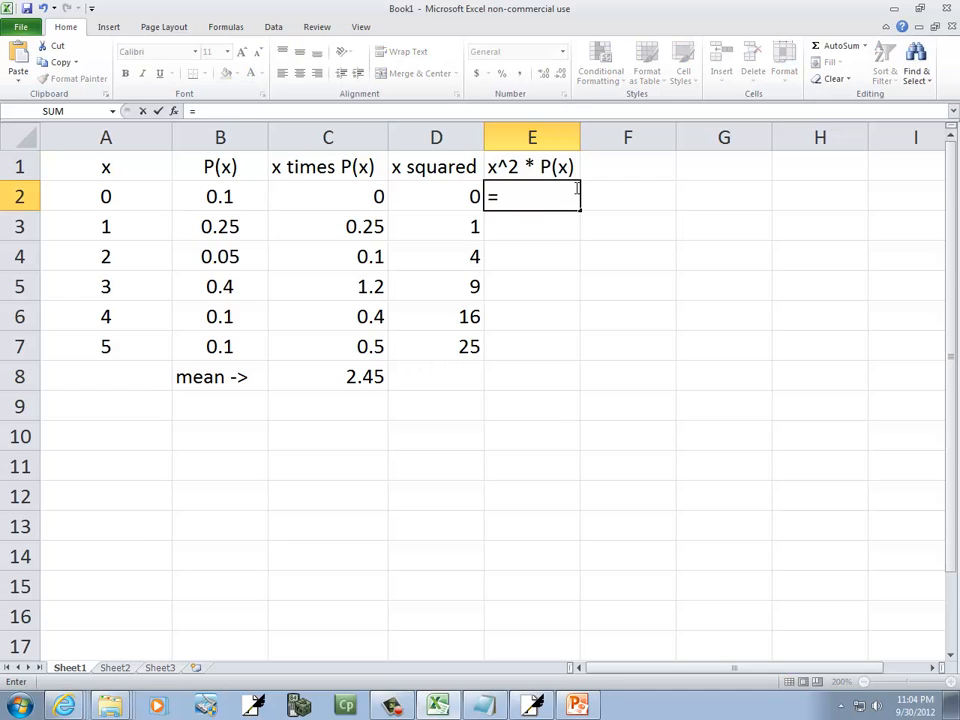
left_click(434, 196)
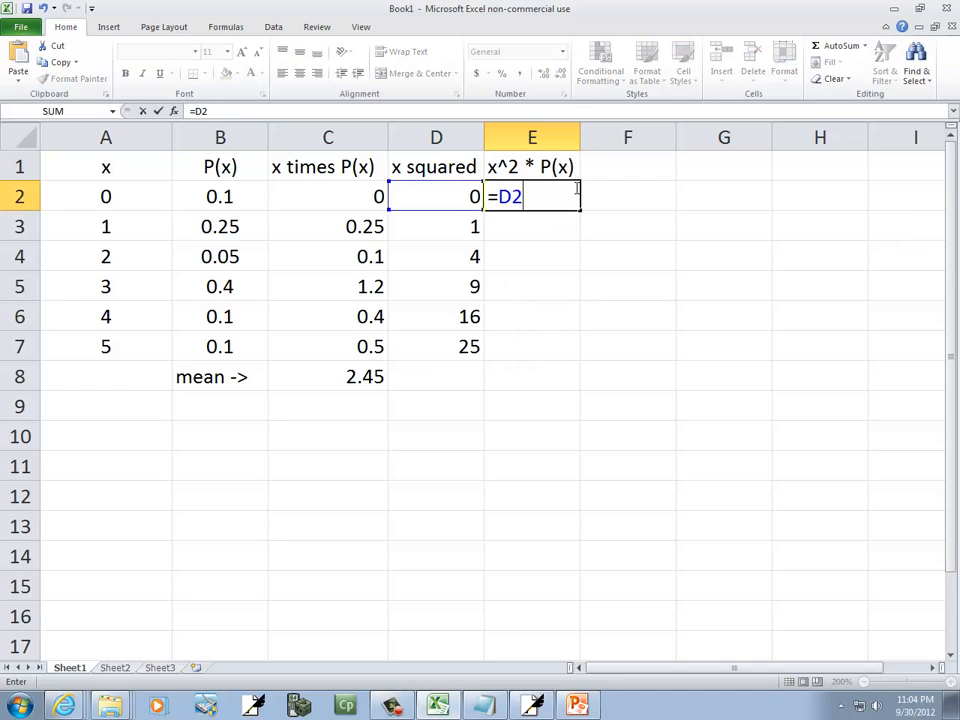
type("*")
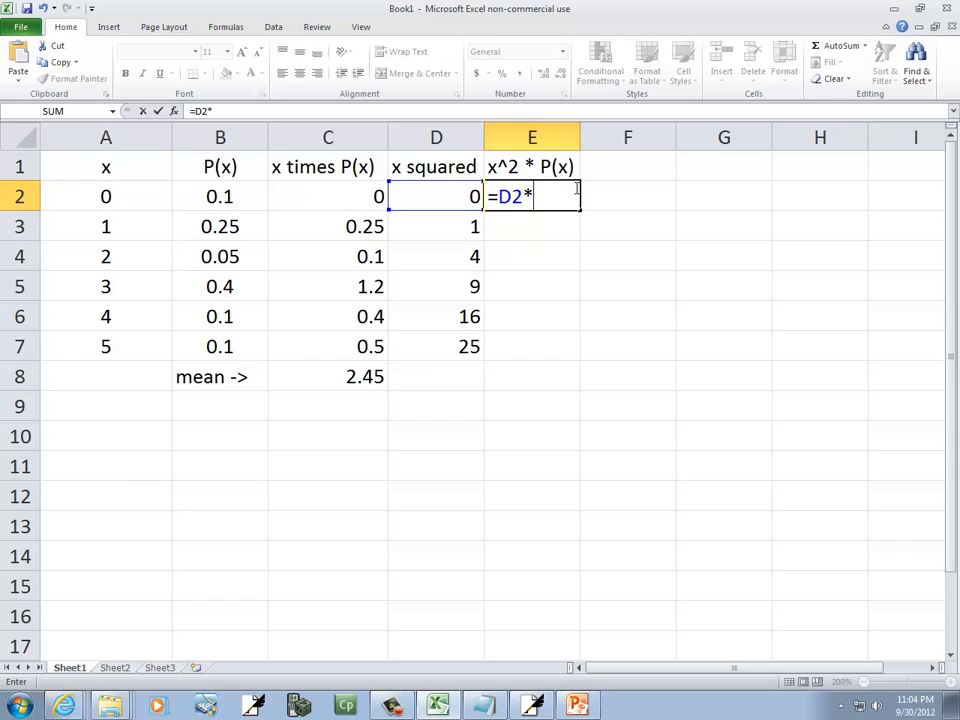
left_click(220, 196)
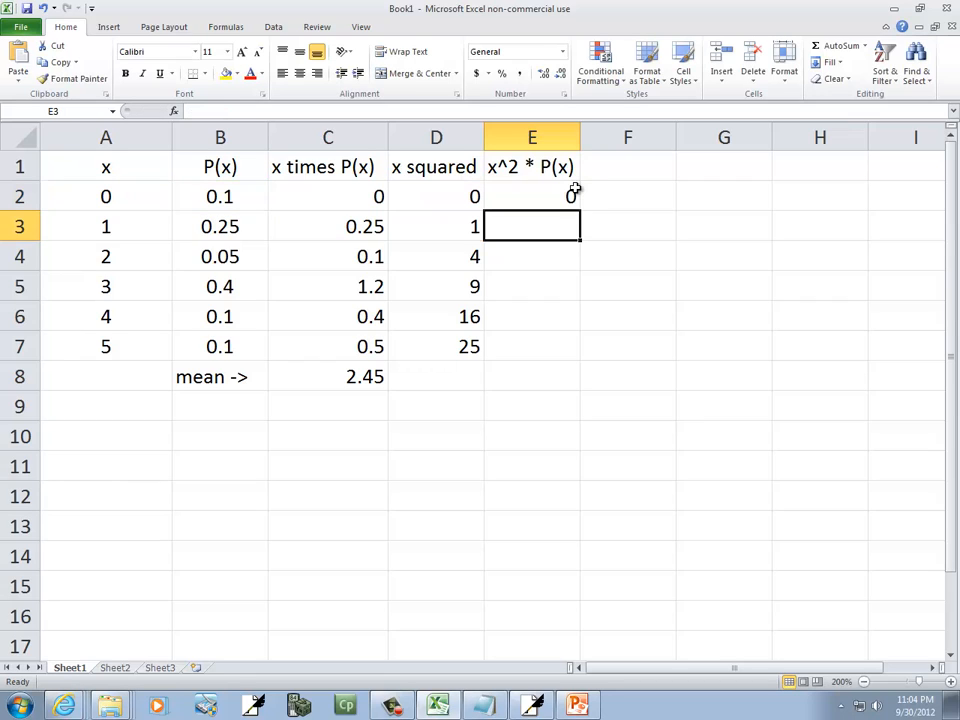
- Fill the x²·P(x) formula down to E7 giving 0, 0.25, 0.2, 3.6, 1.6, 2.5
left_click(532, 196)
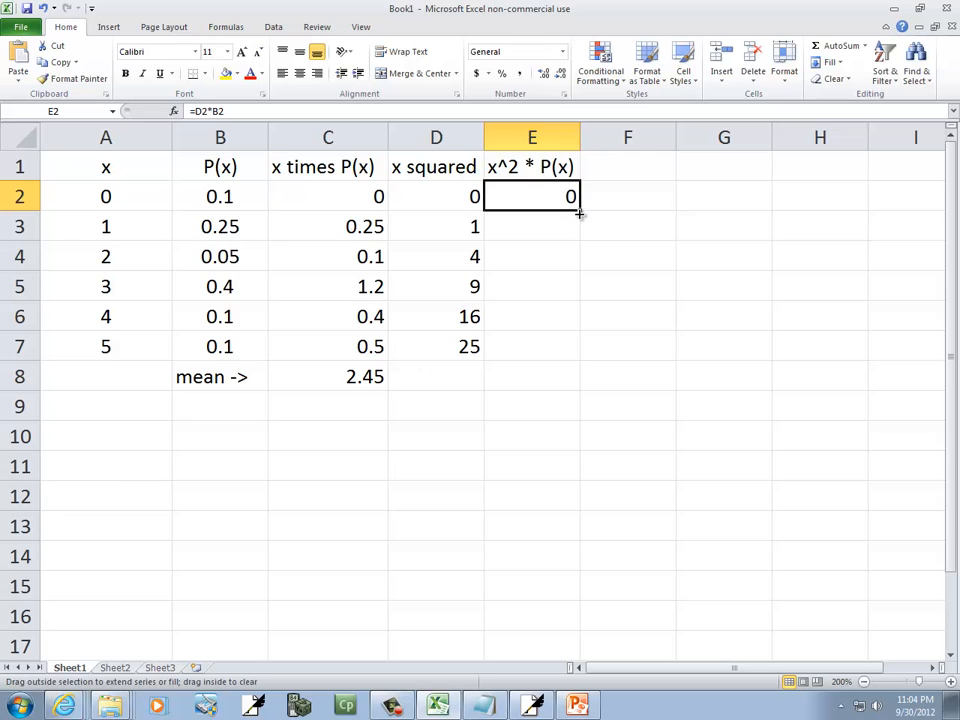
left_click_drag(570, 206, 570, 346)
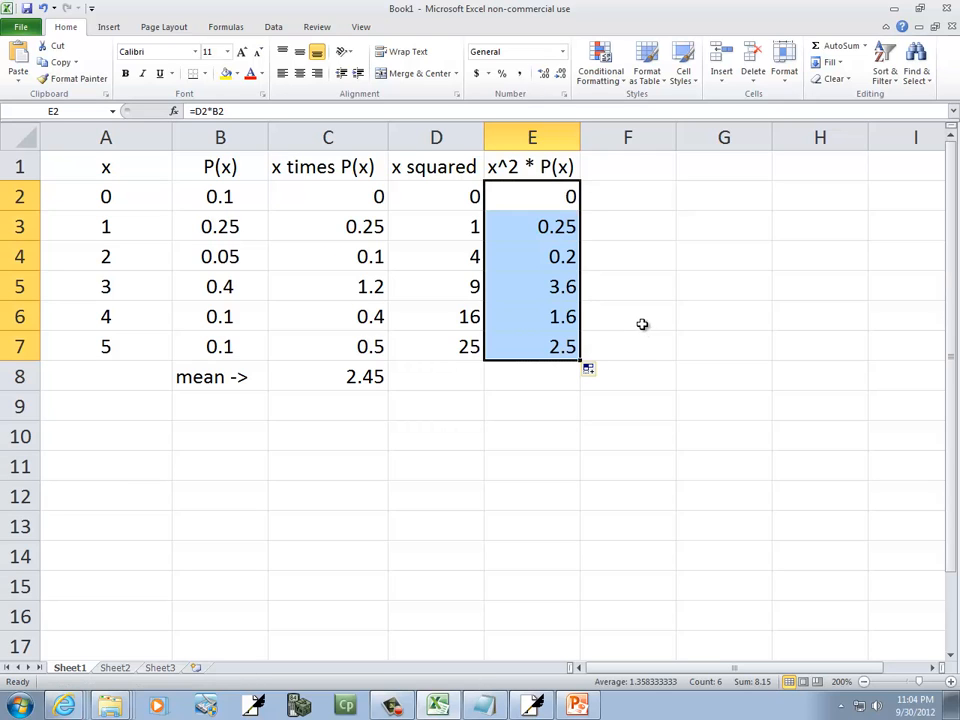
left_click(576, 704)
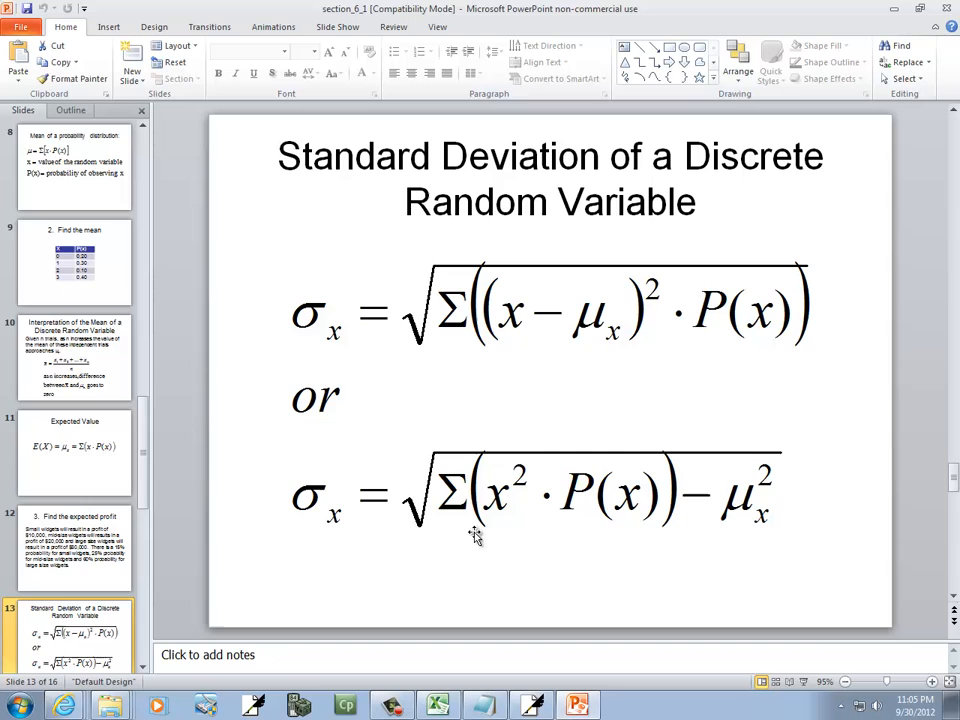
left_click(436, 704)
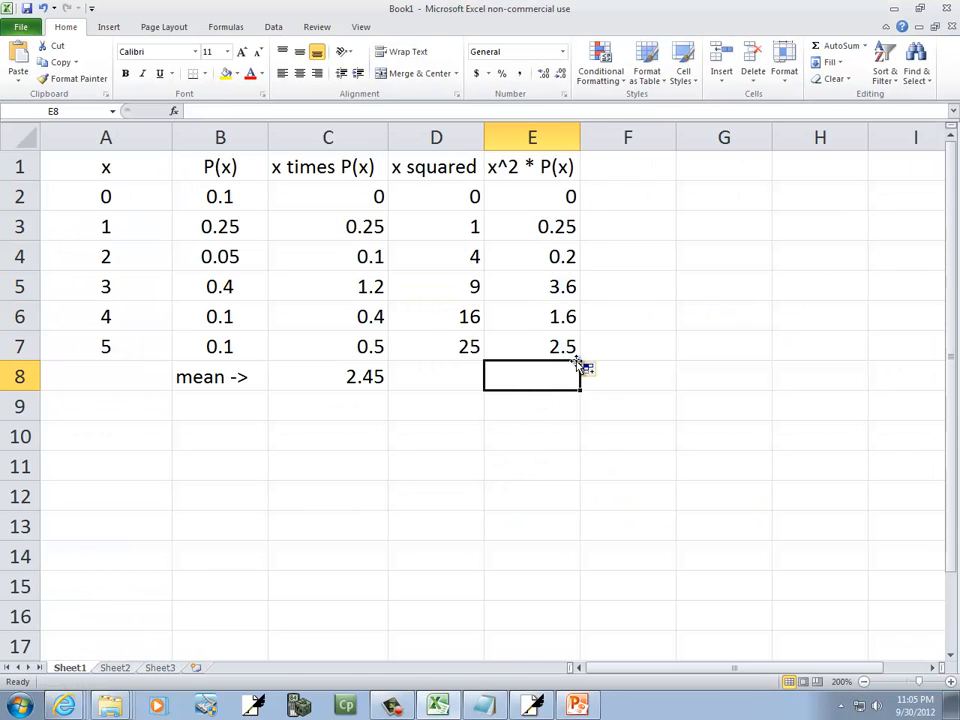
- Total the x²·P(x) column in E8 with AutoSum, giving 8.15
left_click(832, 46)
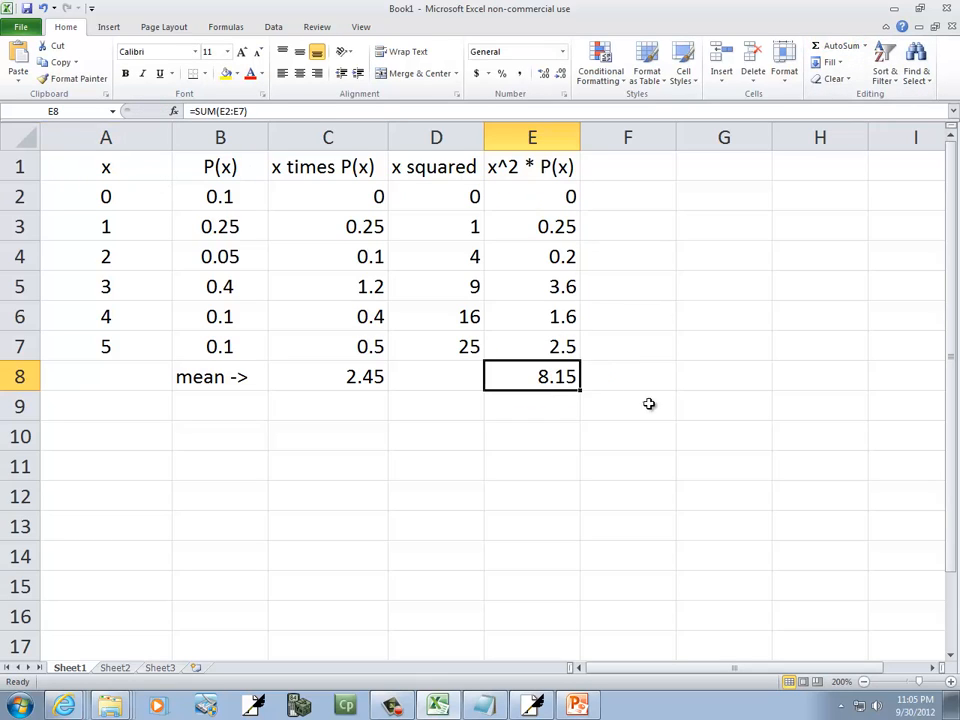
mouse_move(454, 380)
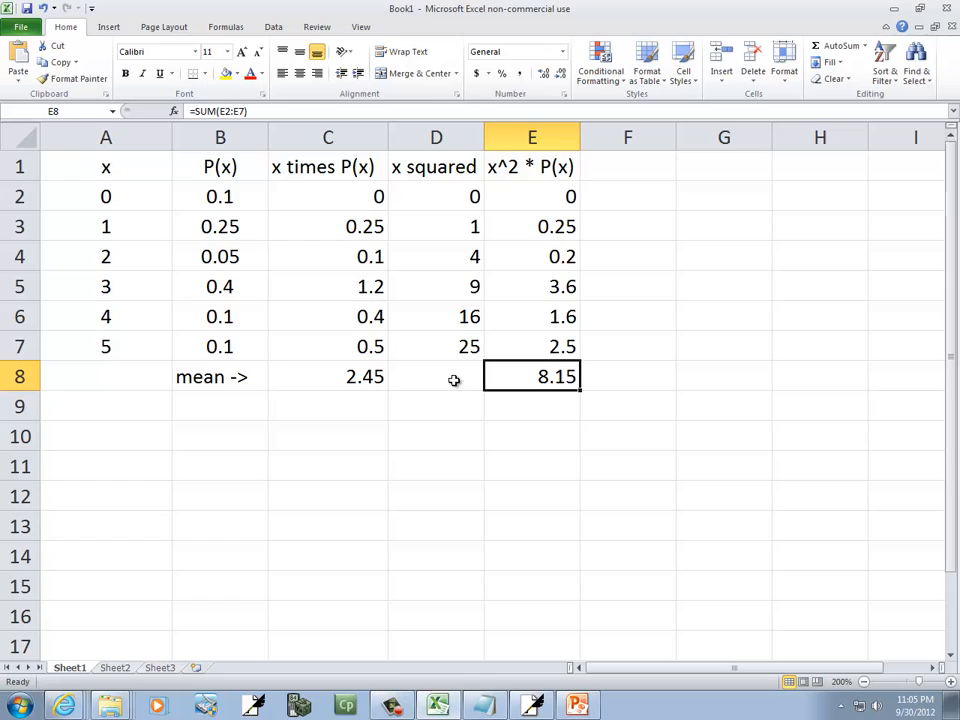
mouse_move(256, 436)
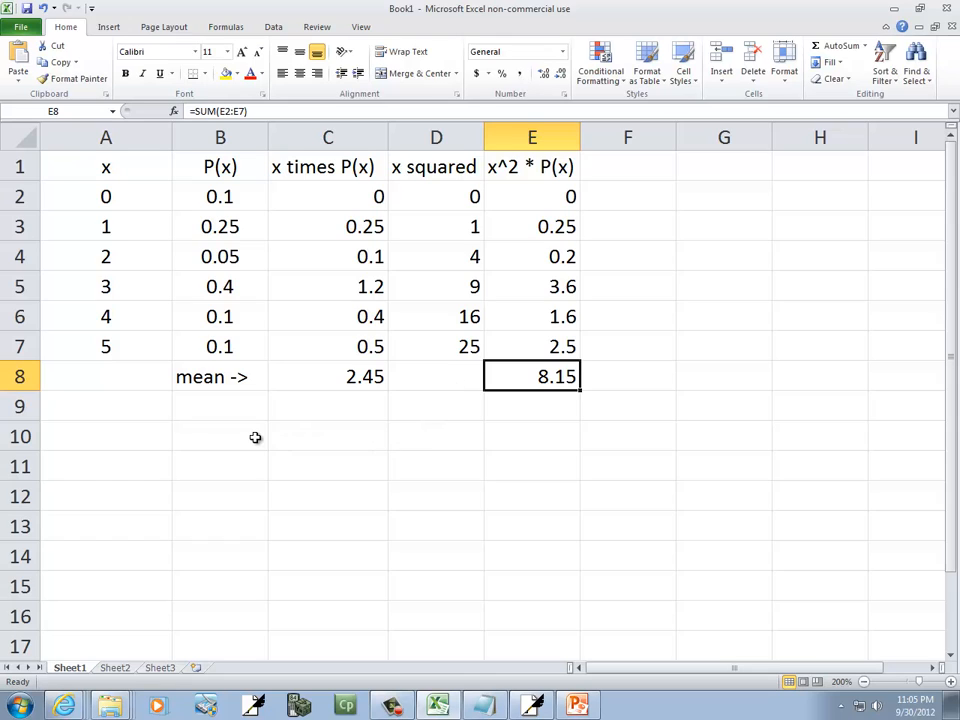
left_click(220, 436)
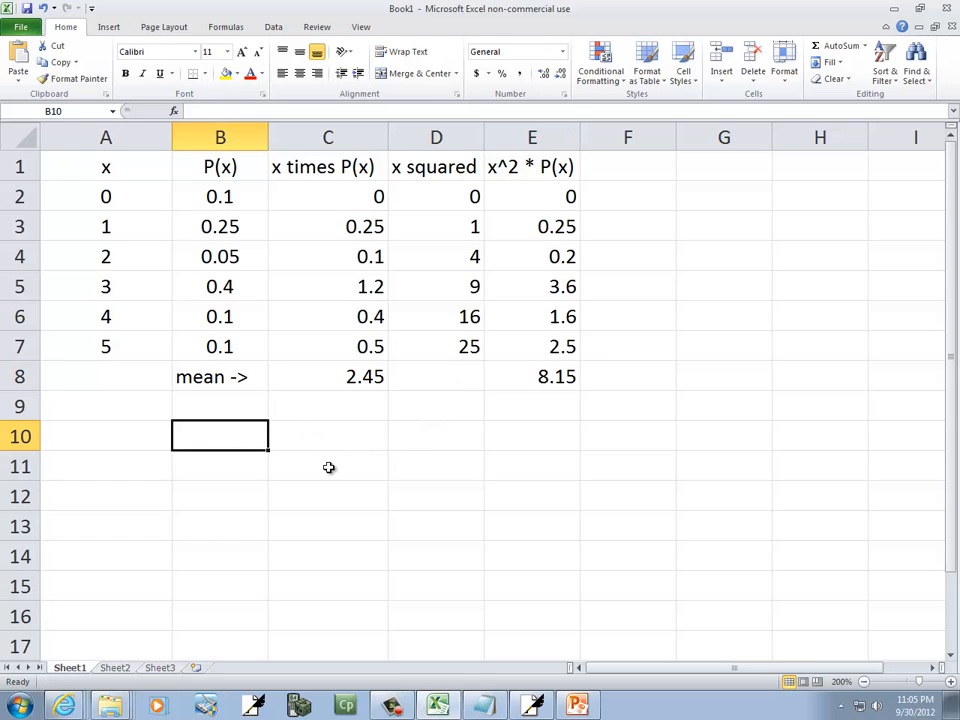
- Label row 10 'std dev ->' in B10
type("standar")
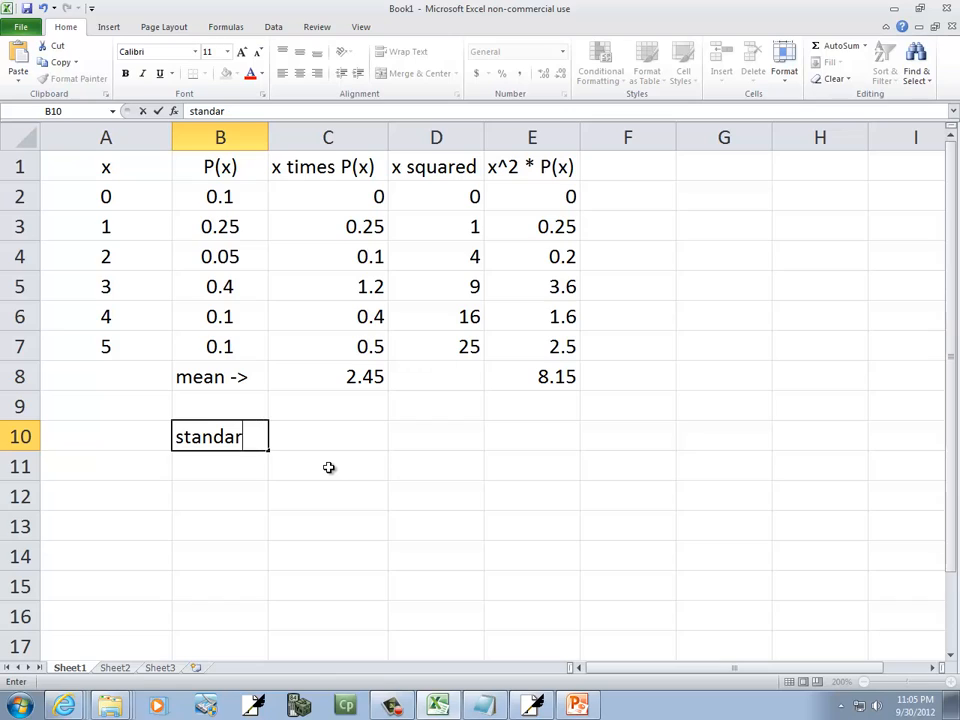
type("std dev ->")
left_click(328, 436)
type("=sqrt(")
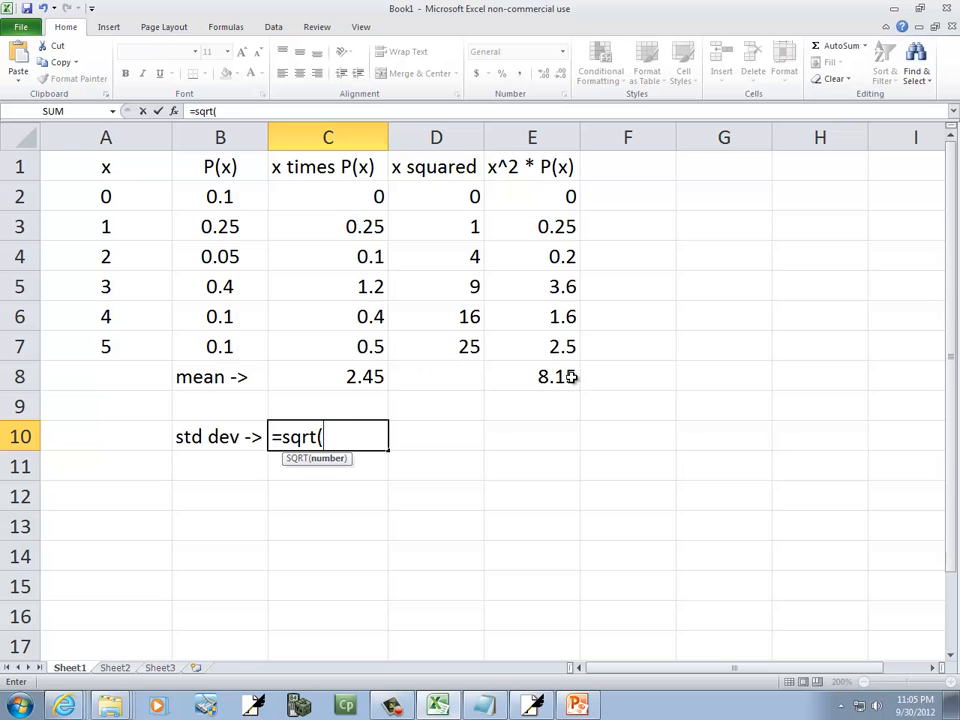
mouse_move(662, 542)
type("E8-")
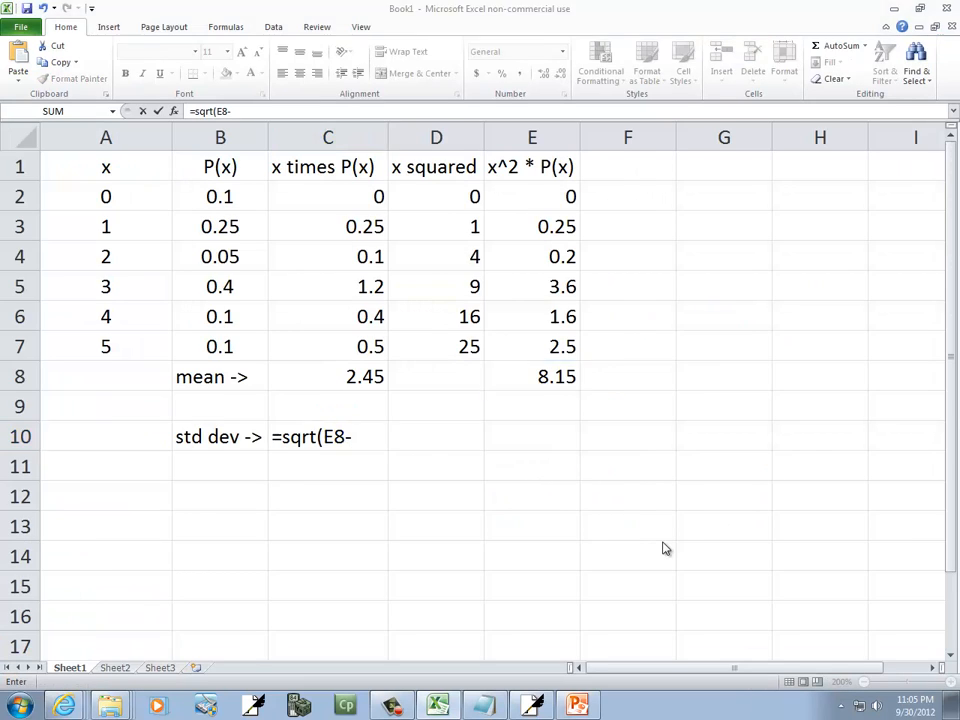
left_click(572, 704)
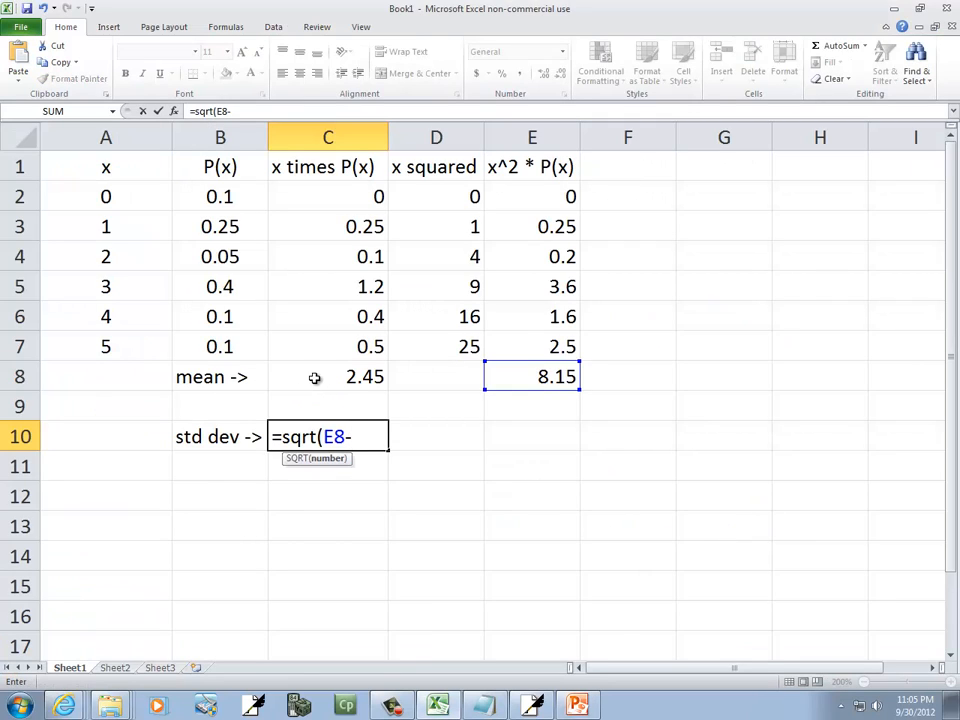
mouse_move(692, 592)
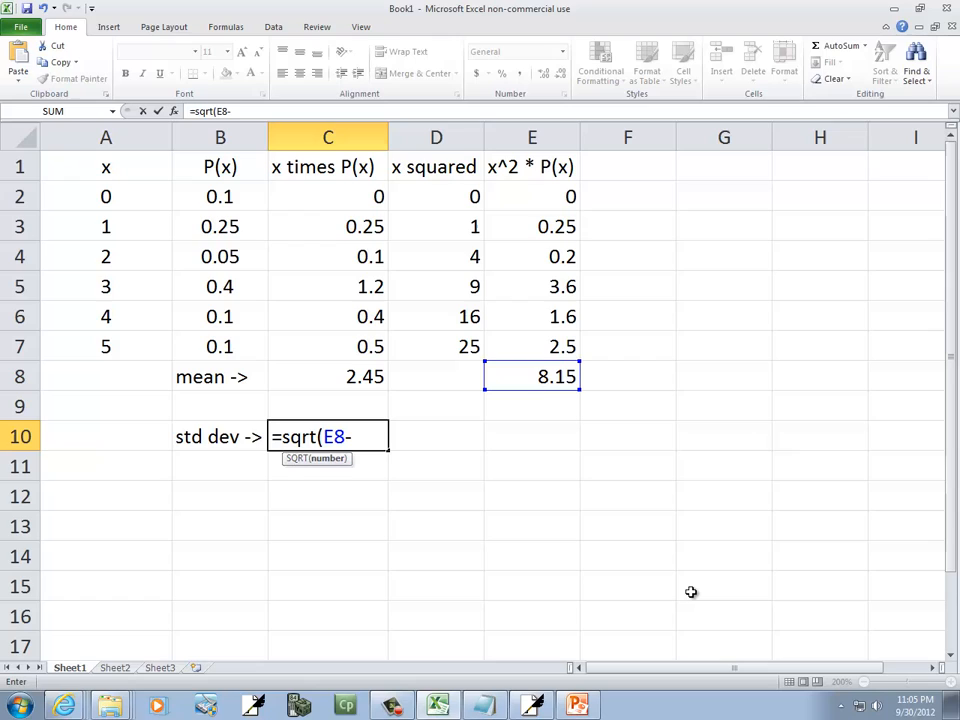
- Compute the standard deviation in C10 as =sqrt(E8-C8*C8), giving 1.46543509
left_click(328, 376)
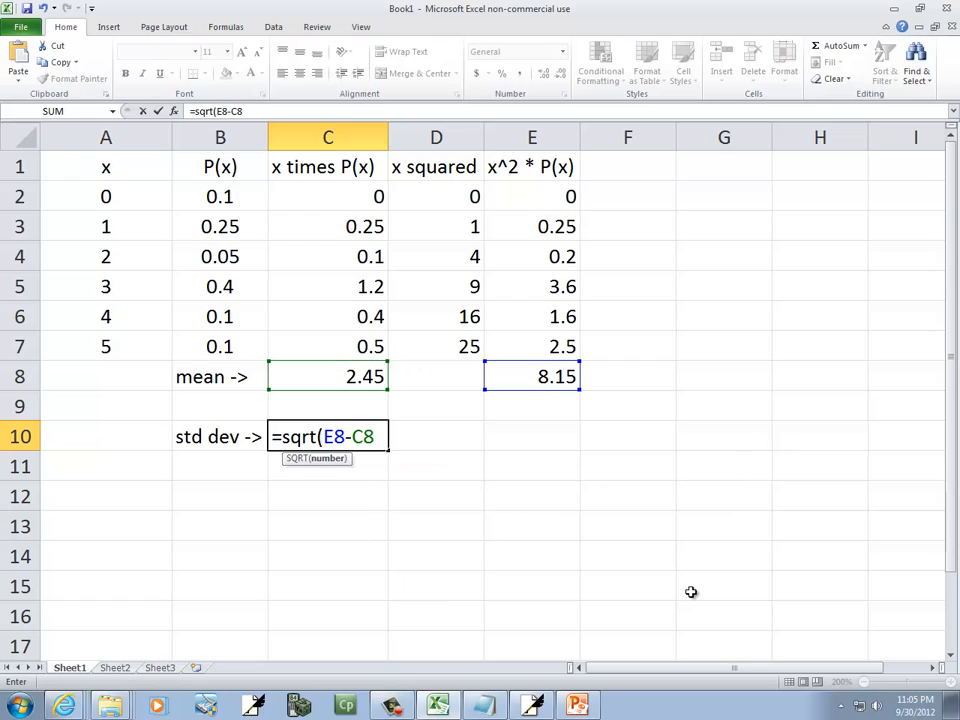
type("*C8")
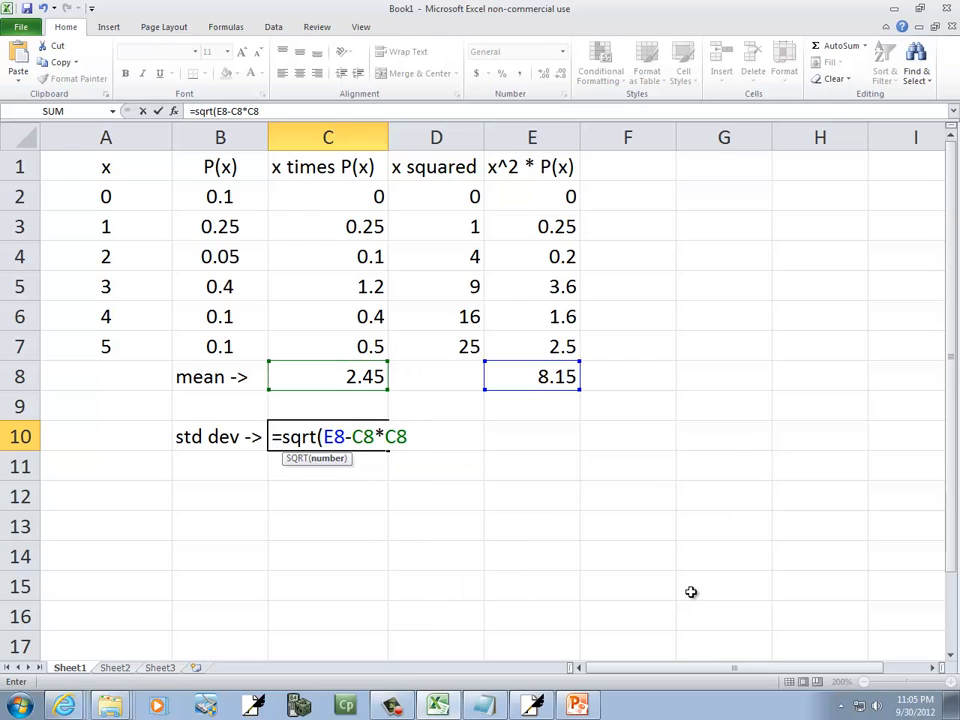
key("Enter")
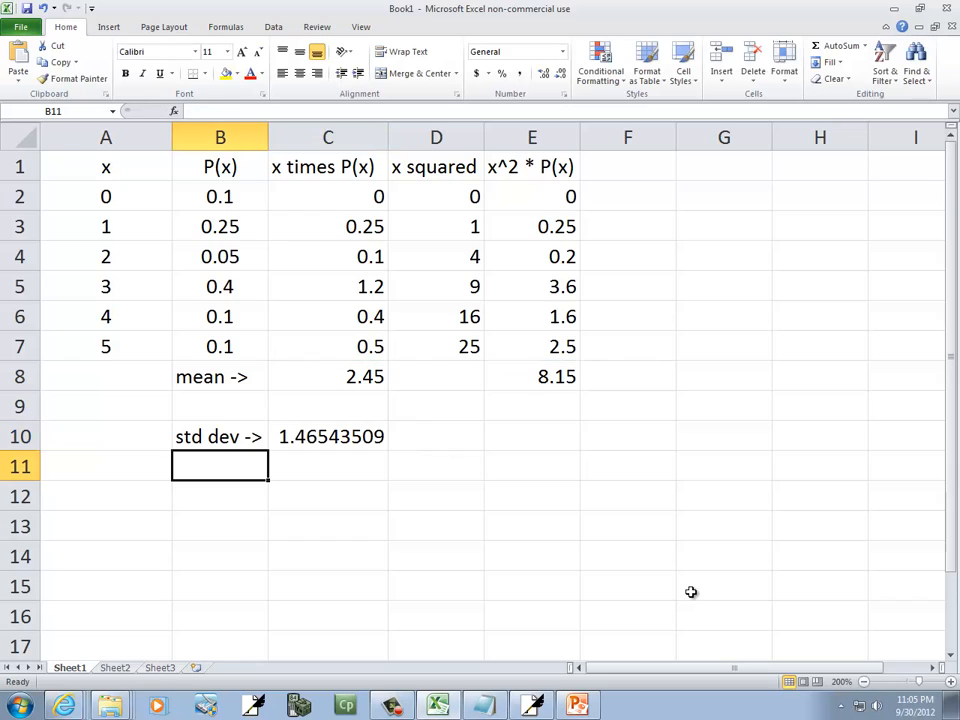
- Label row 11 'variance ->' with =C10^2 giving 2.1475, and widen column B
type("var")
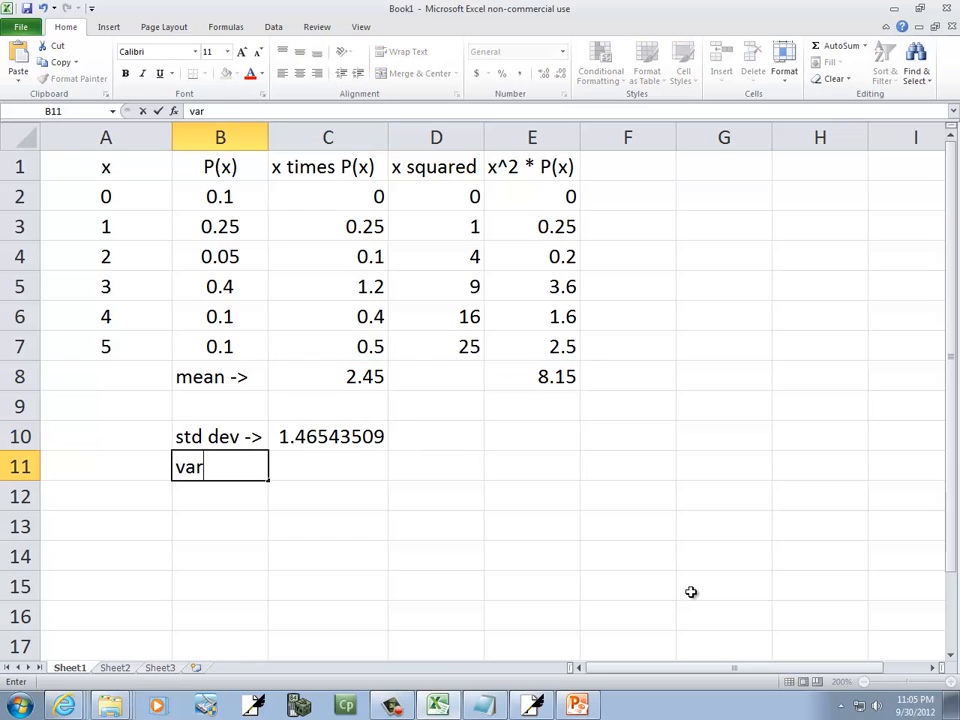
type("iance ->")
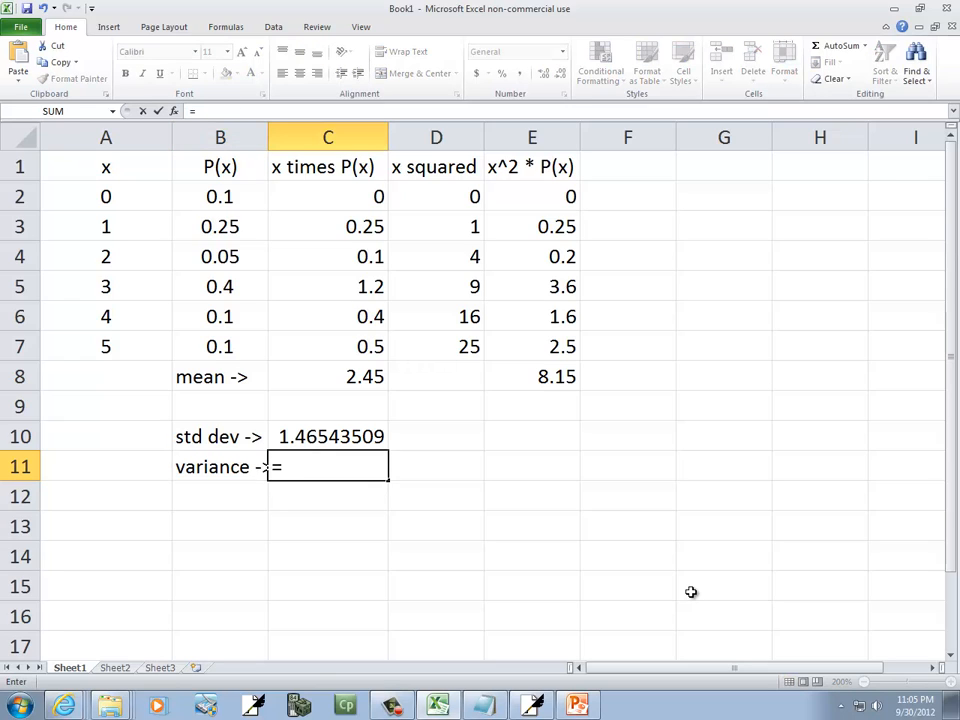
type("=c")
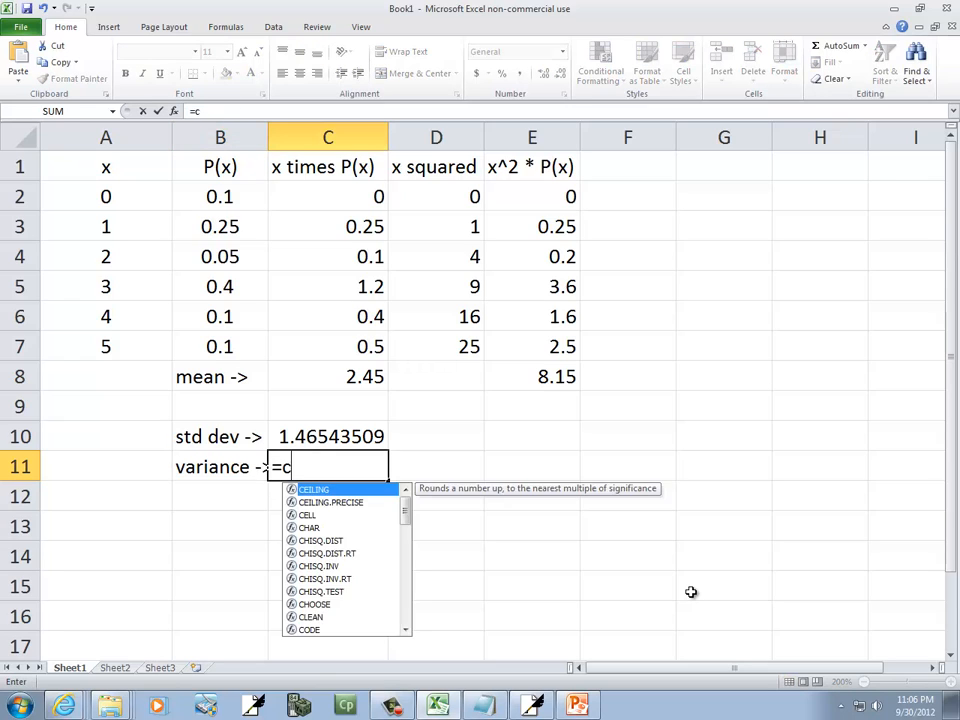
type("10*c10")
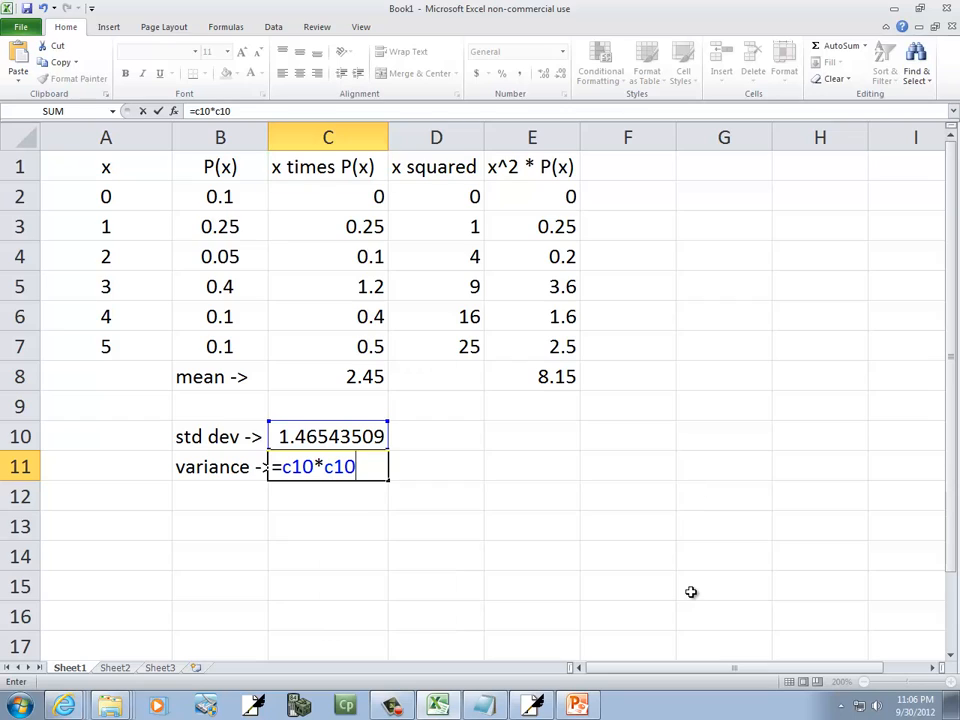
type("^")
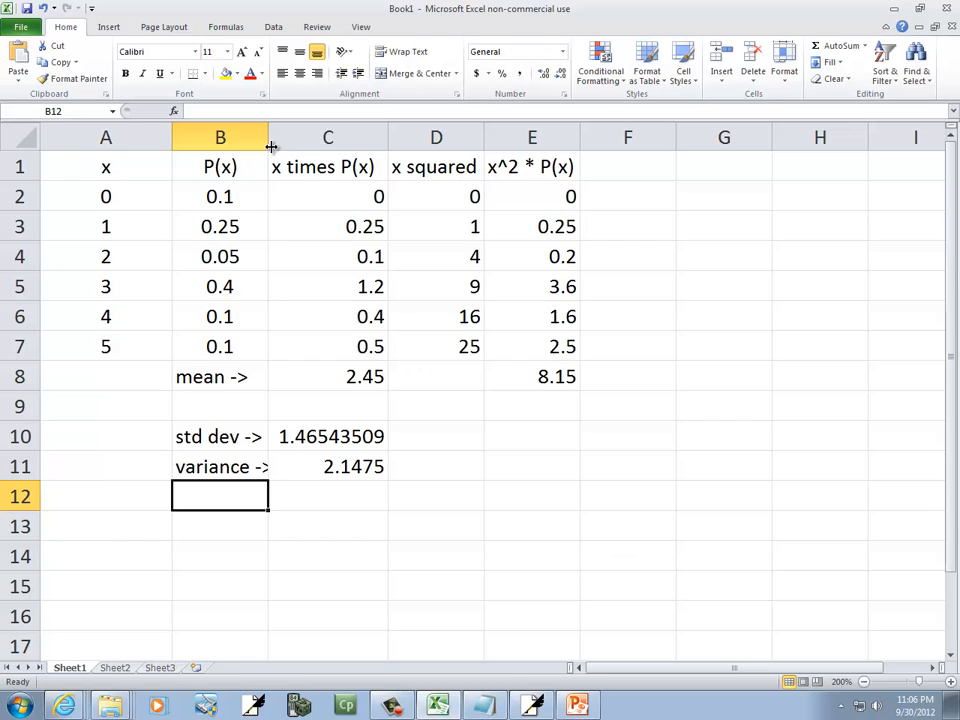
left_click_drag(268, 136, 284, 136)
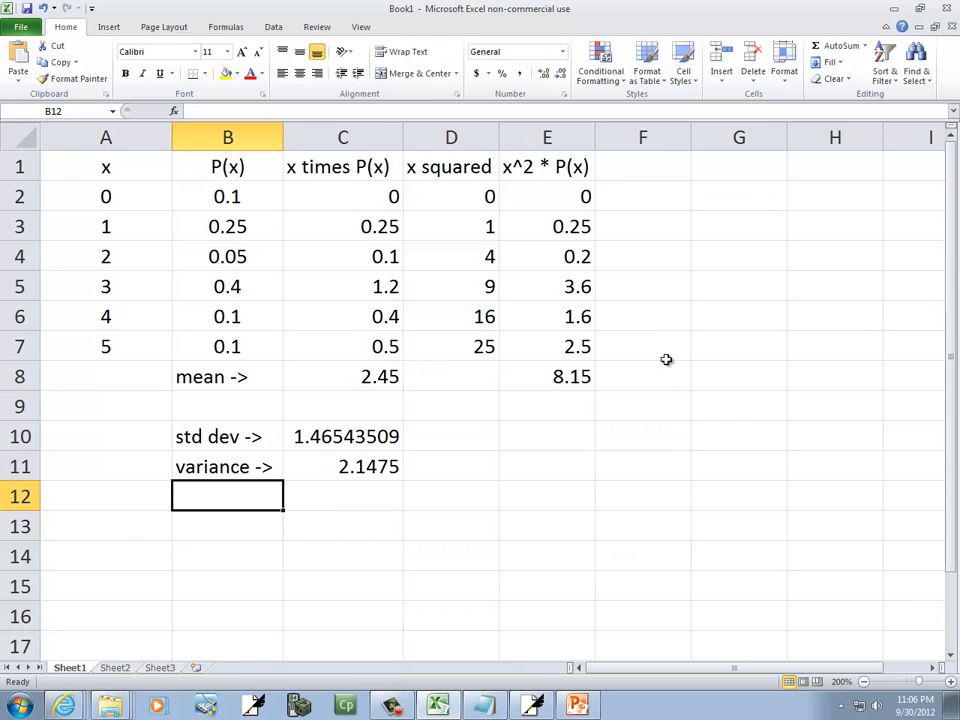